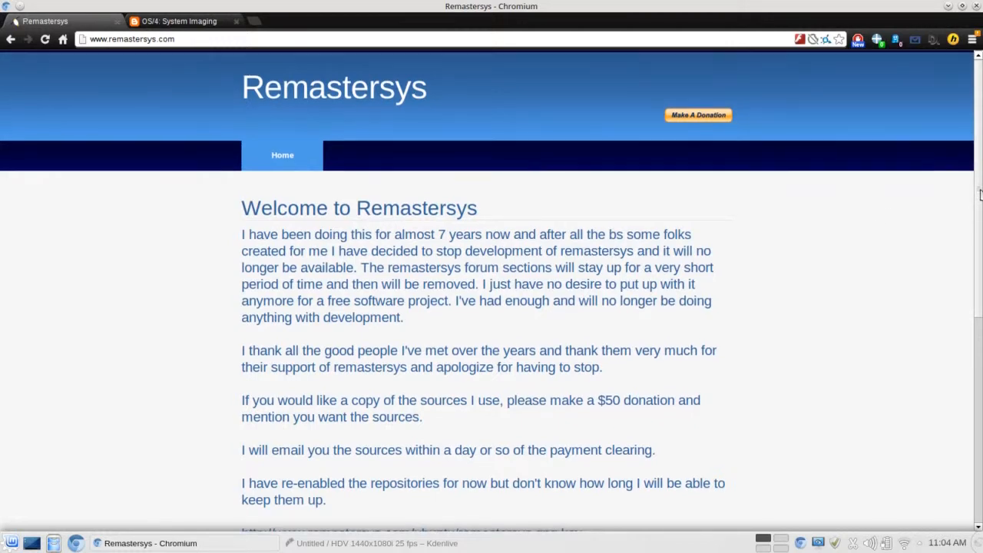
Scroll through the current page, then bring the OS4 System Imager blog into view.
scroll(down, 3)
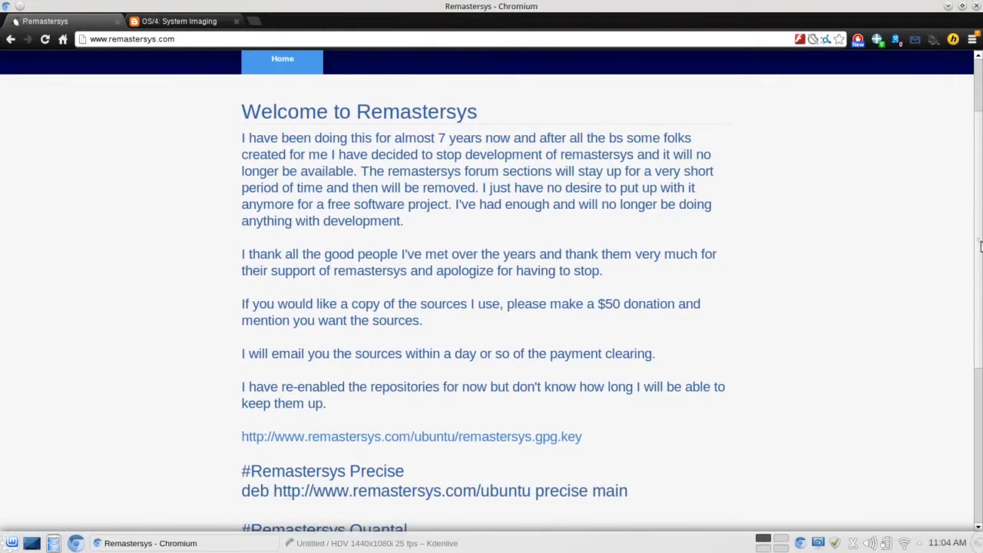
scroll(down, 3)
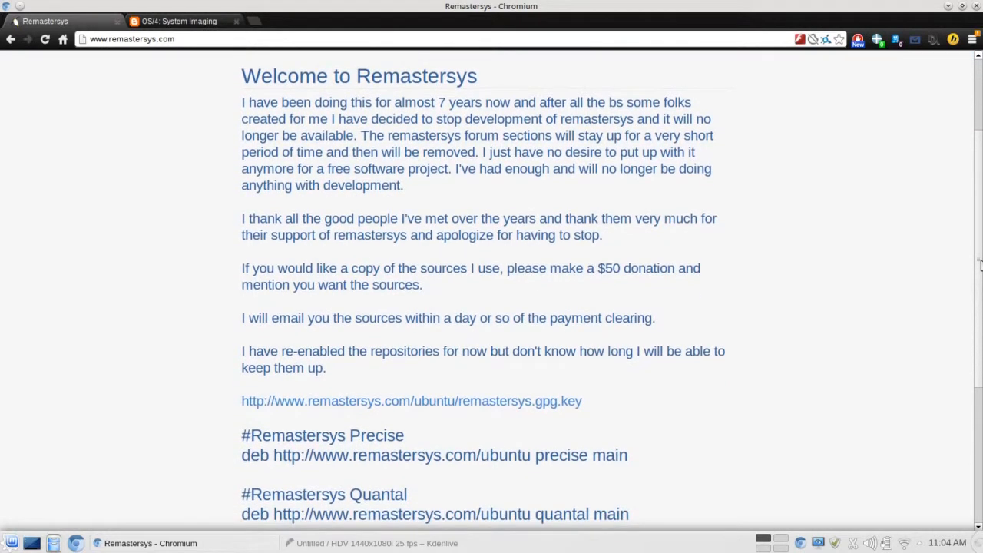
scroll(down, 3)
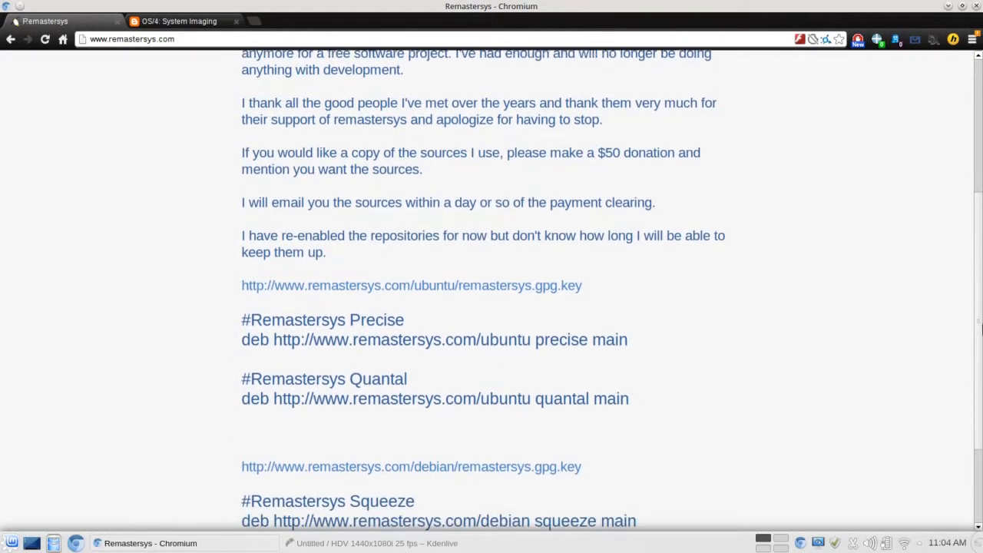
scroll(down, 3)
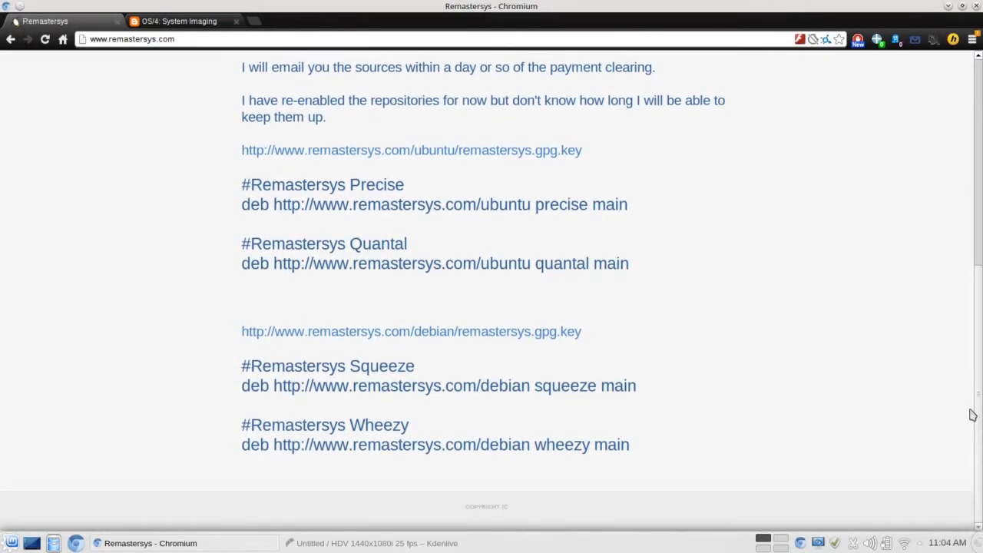
mouse_move(771, 304)
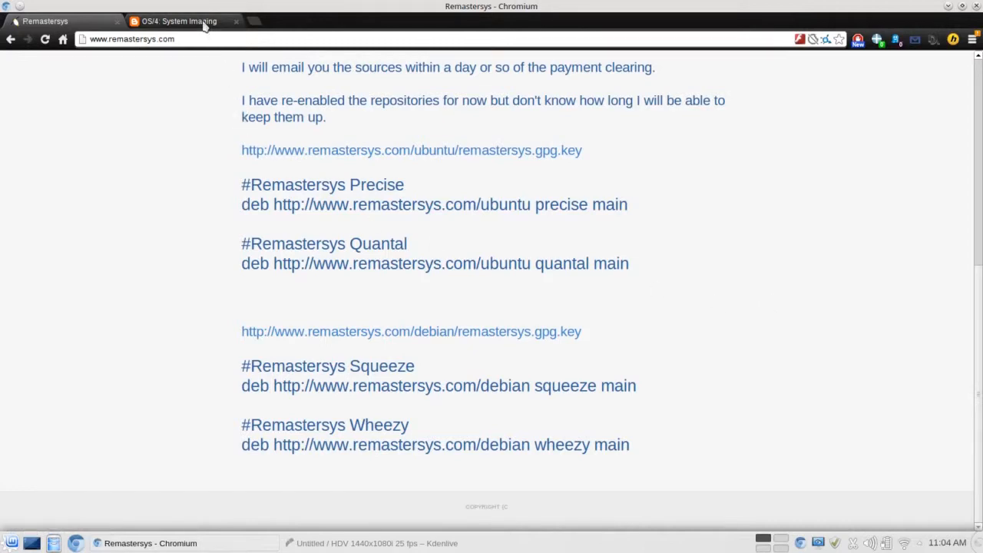
click(178, 22)
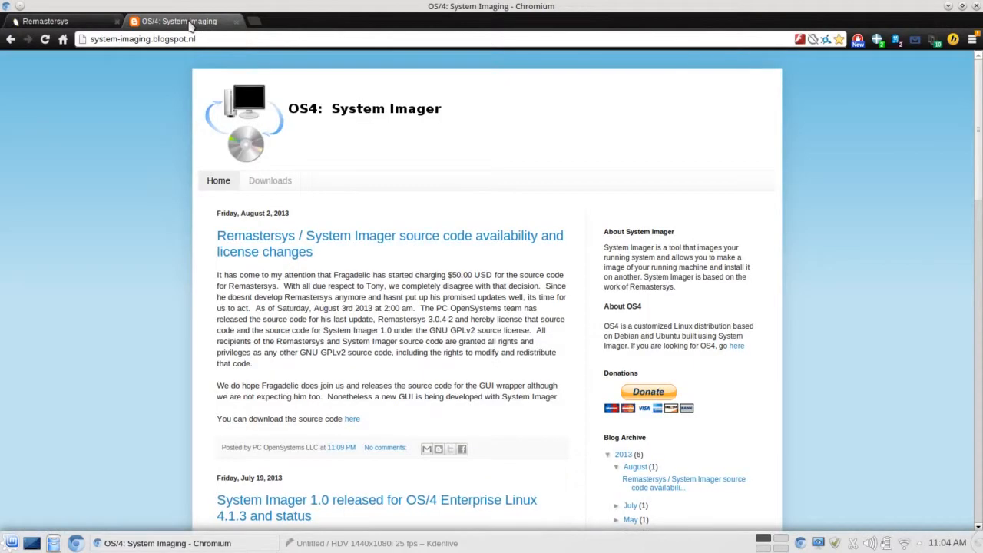
mouse_move(105, 258)
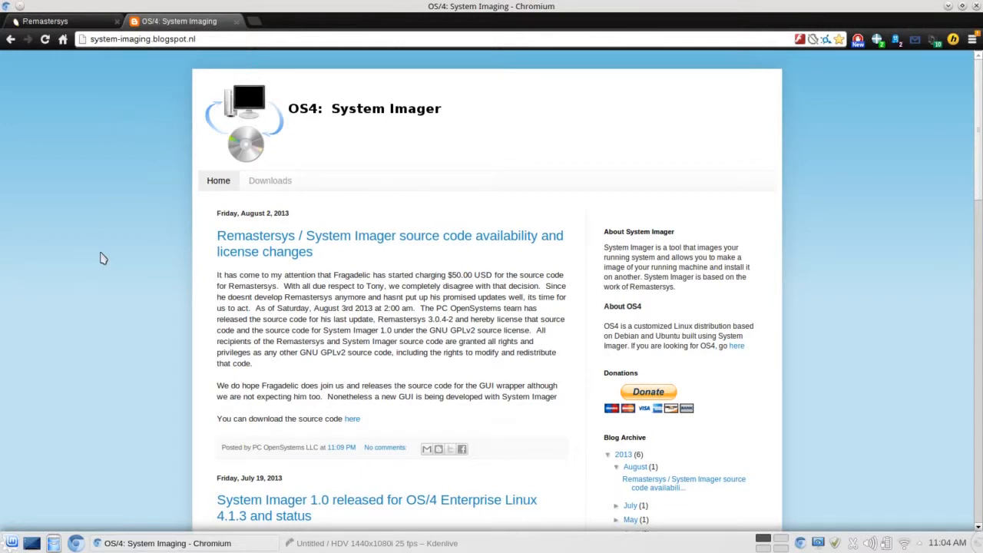
mouse_move(292, 135)
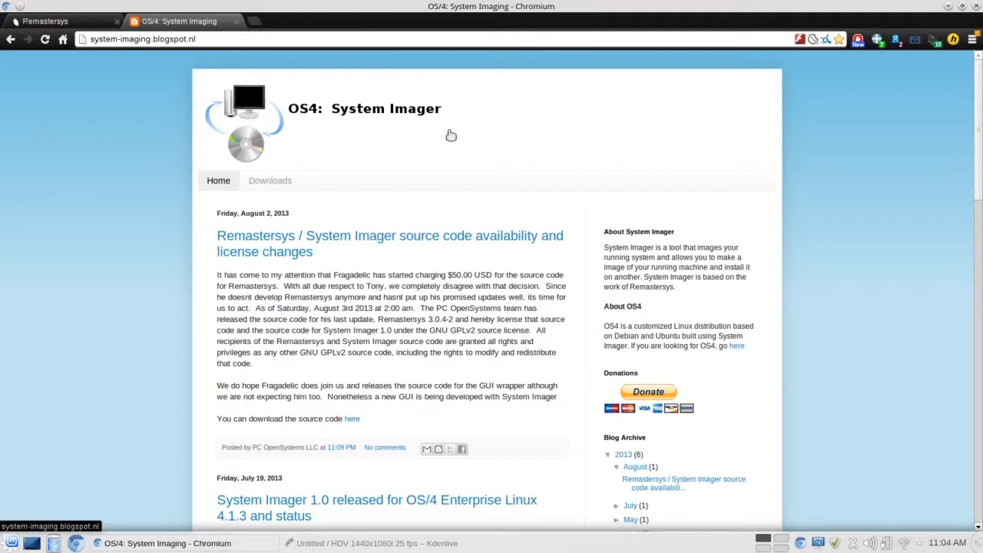
mouse_move(394, 84)
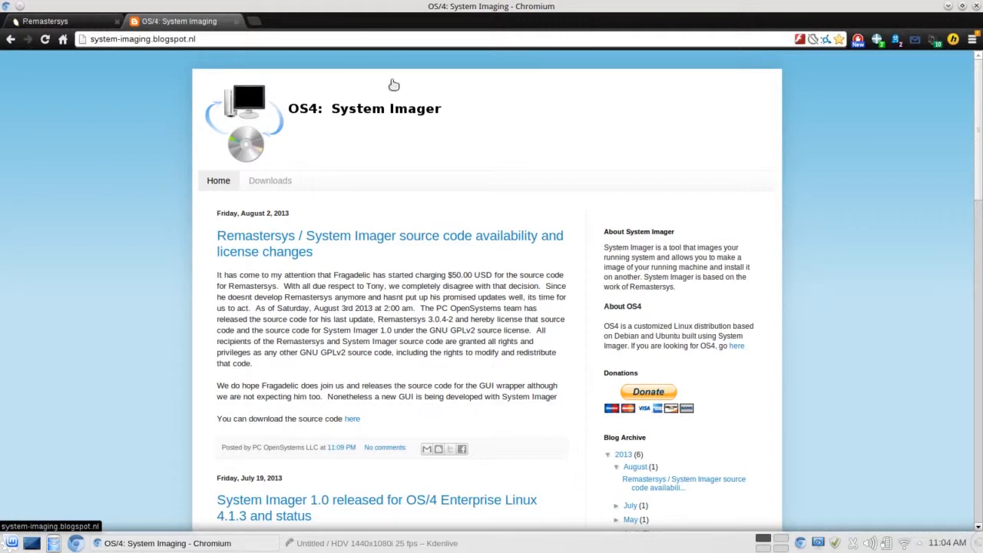
mouse_move(482, 156)
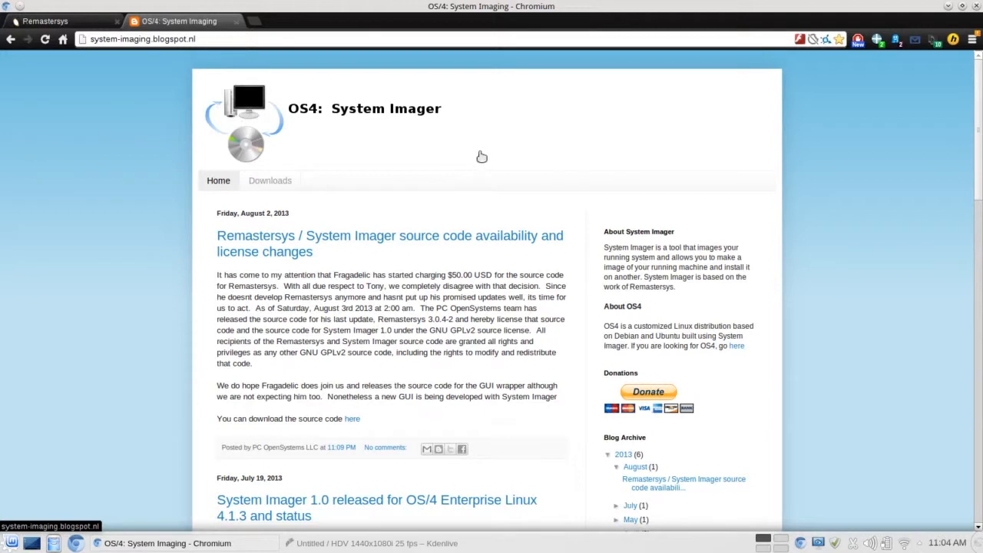
mouse_move(483, 157)
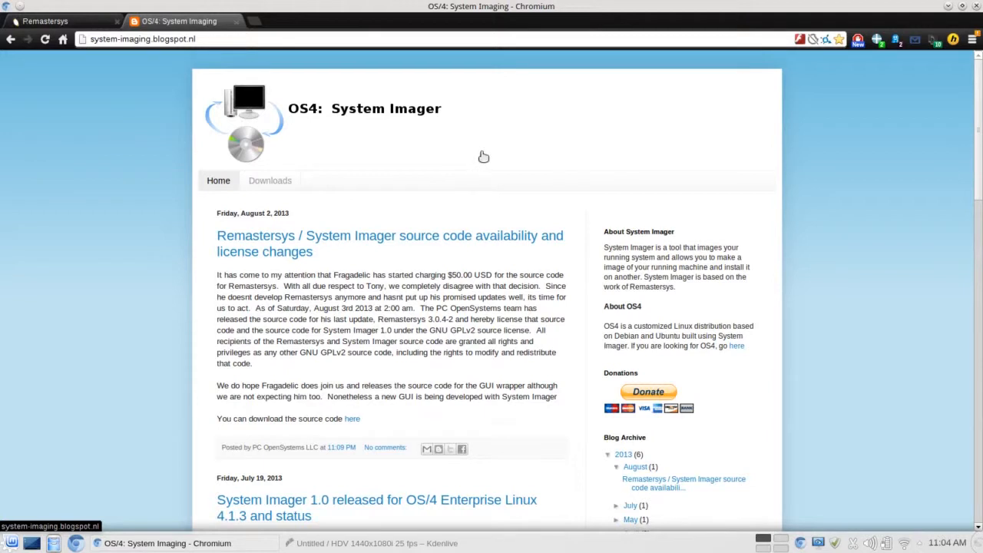
mouse_move(479, 106)
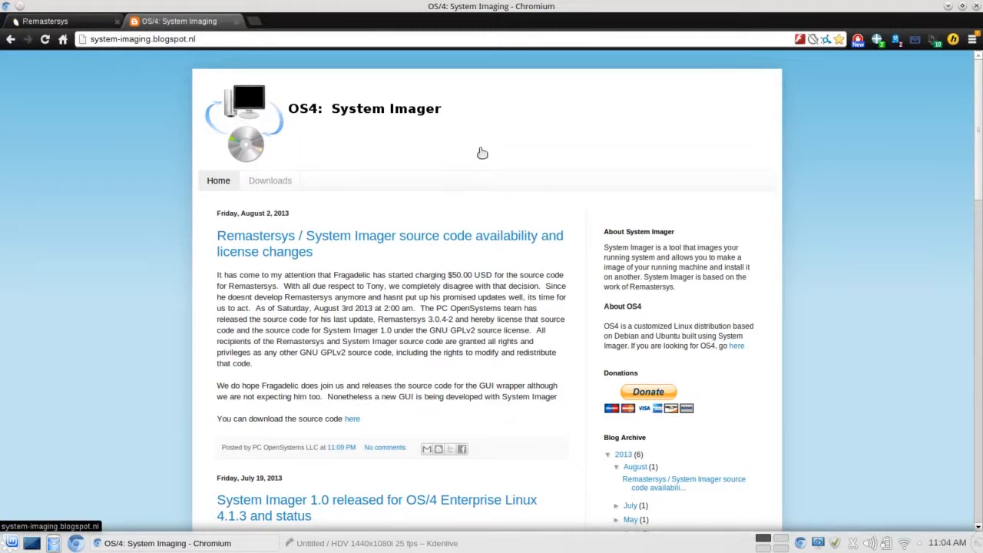
mouse_move(509, 142)
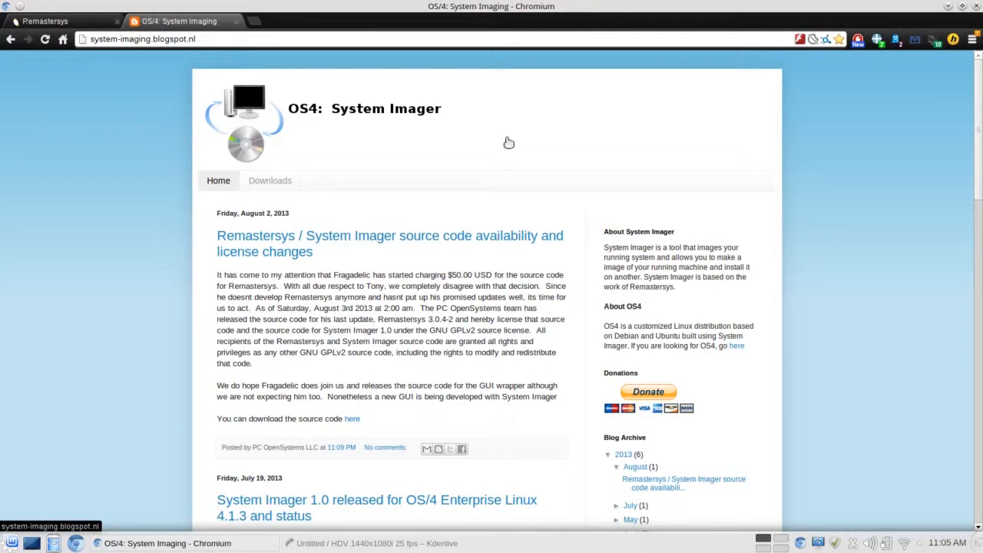
mouse_move(566, 128)
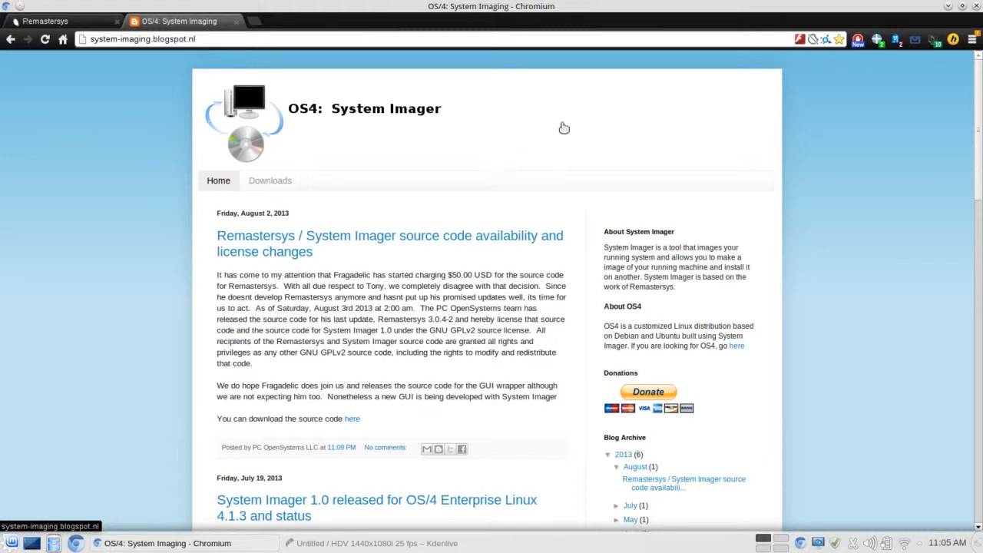
mouse_move(563, 116)
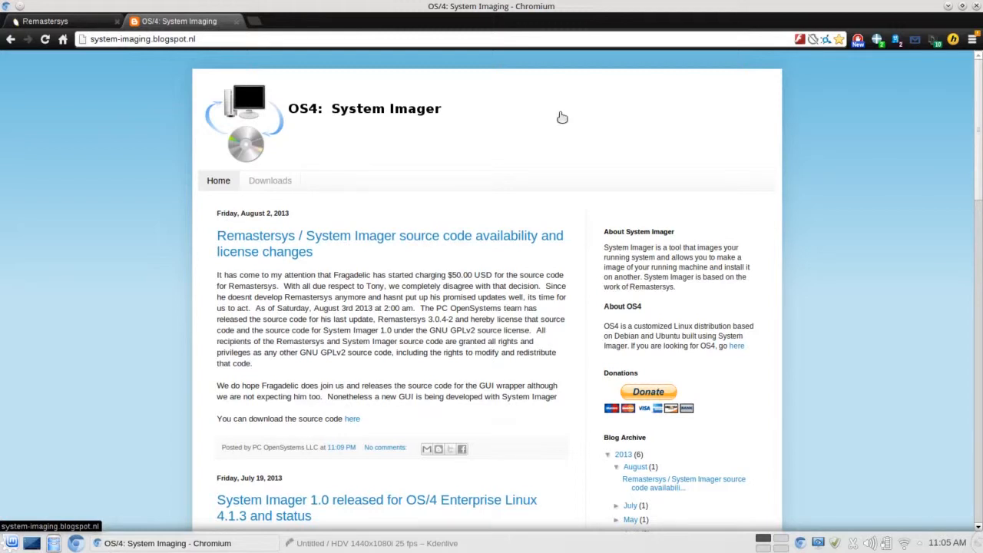
mouse_move(426, 132)
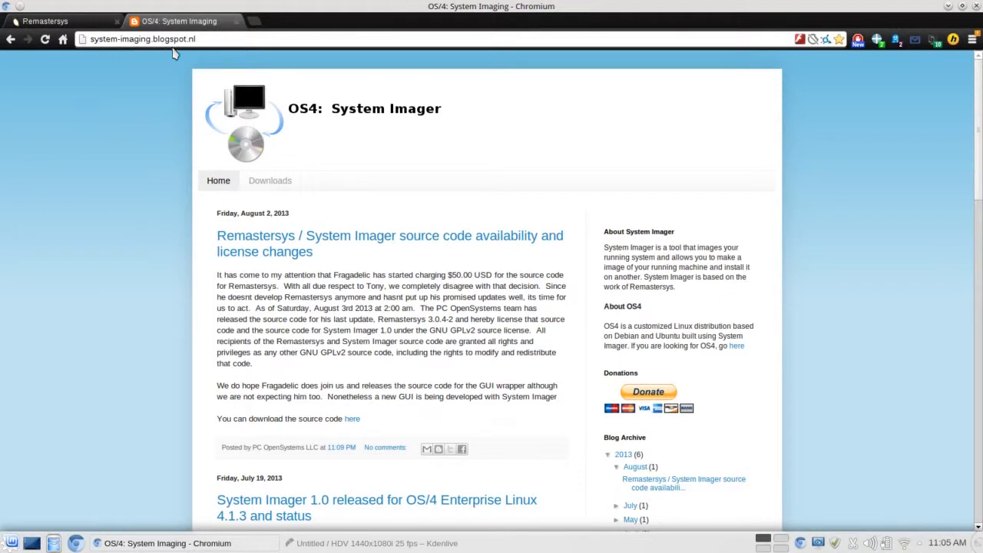
mouse_move(271, 183)
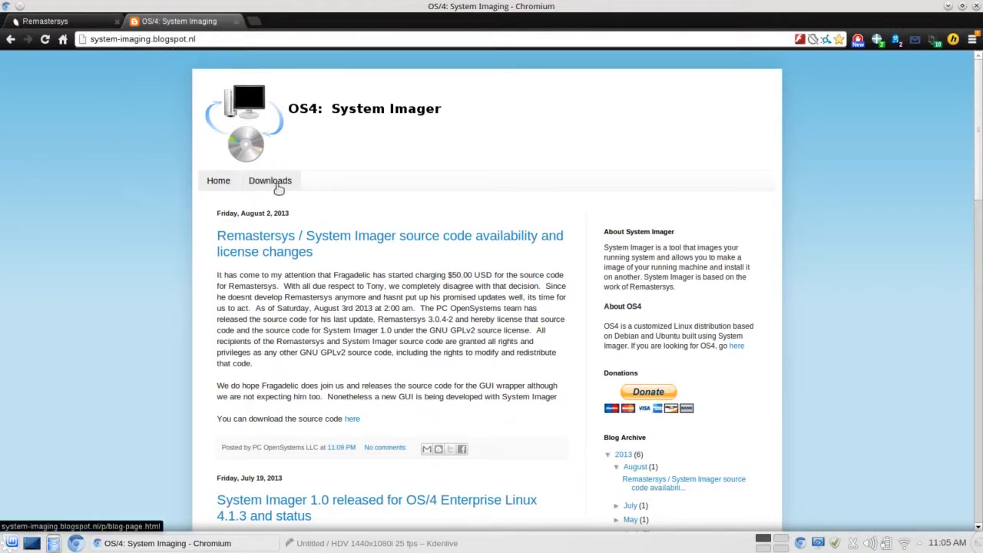
Reach the System Imager project on SourceForge via the OS4 Downloads page.
click(270, 181)
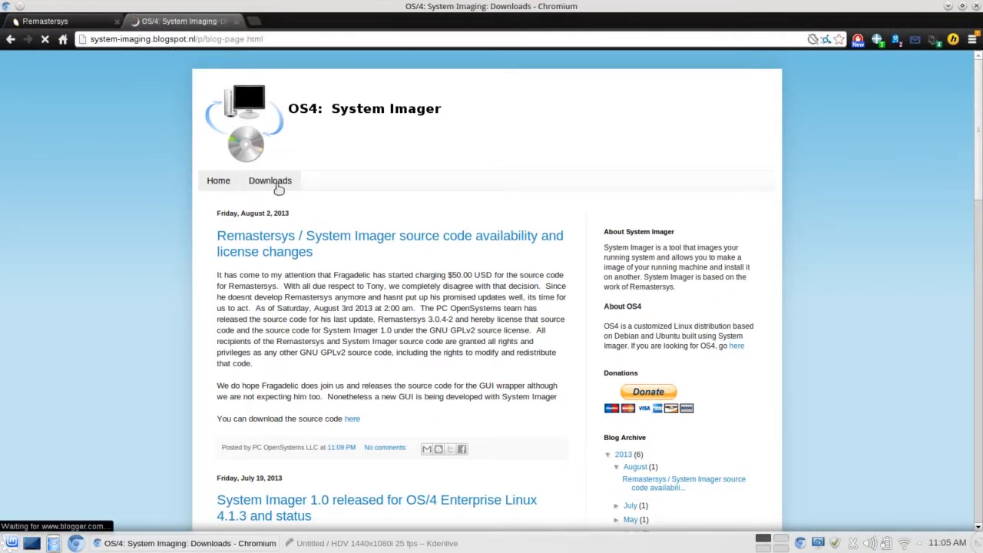
click(270, 181)
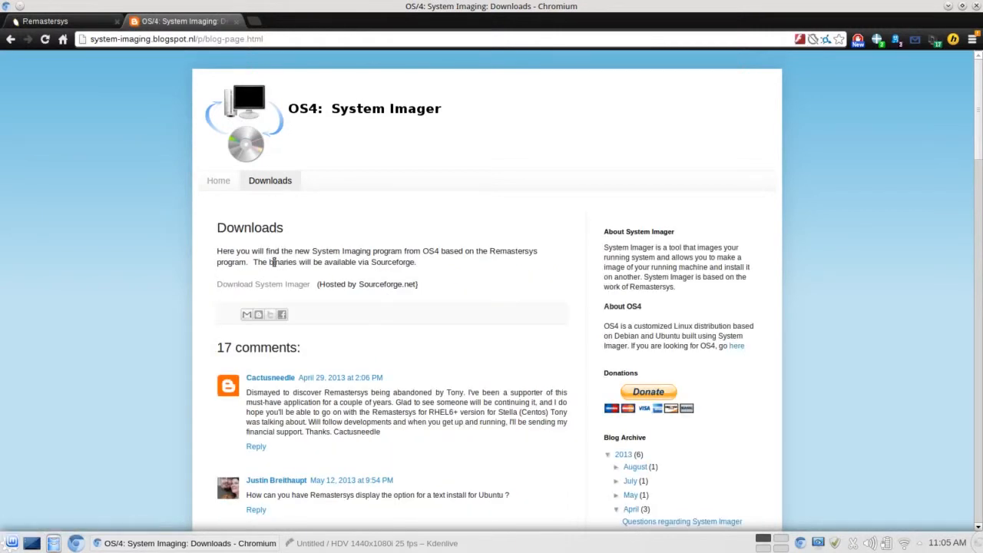
mouse_move(264, 284)
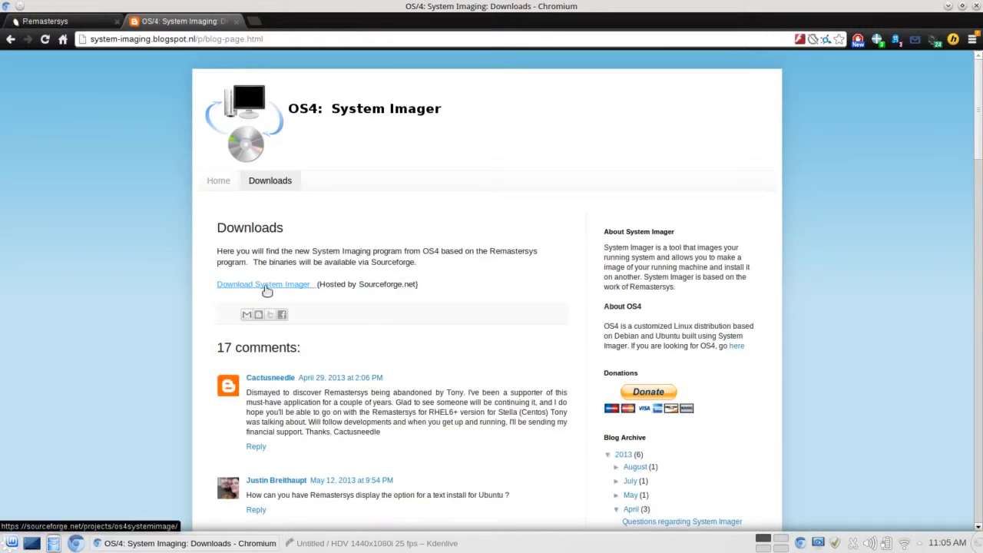
click(264, 283)
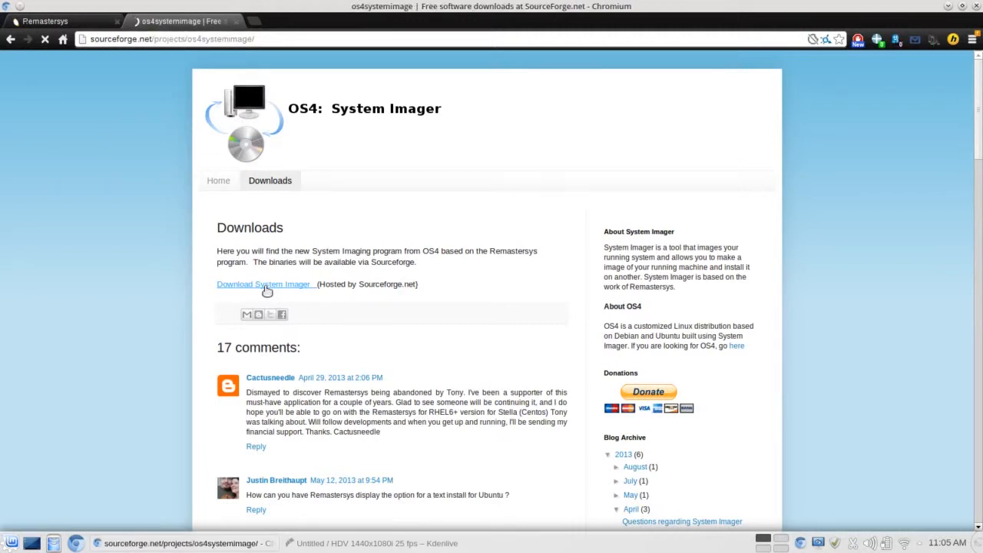
click(264, 284)
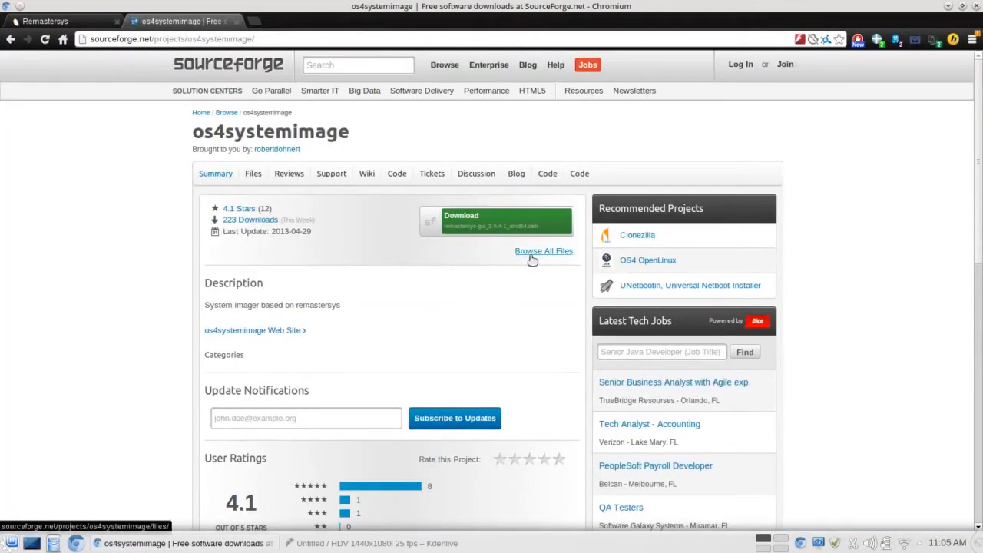
Browse all project files and enter the Remastersys 3.0.4-2 folder.
click(544, 252)
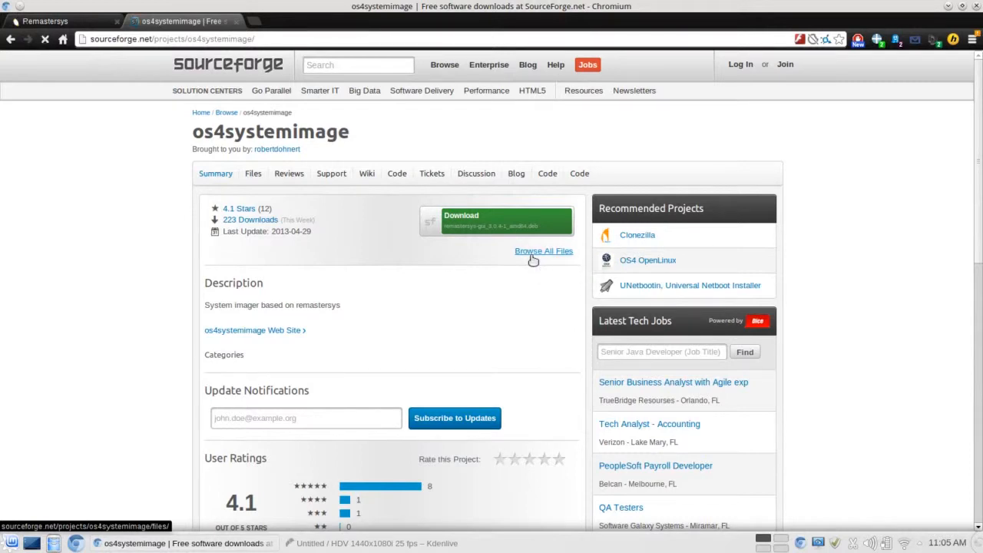
click(544, 252)
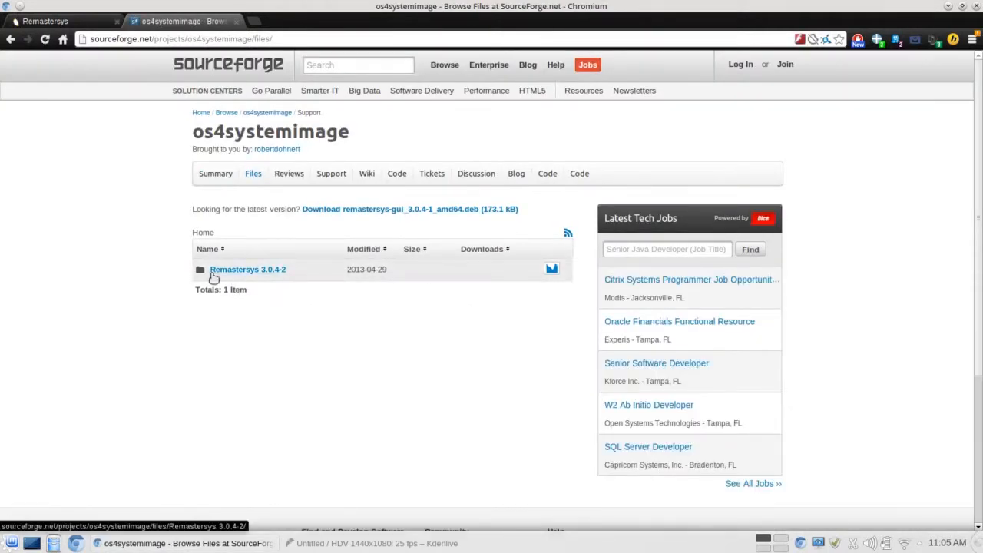
click(248, 269)
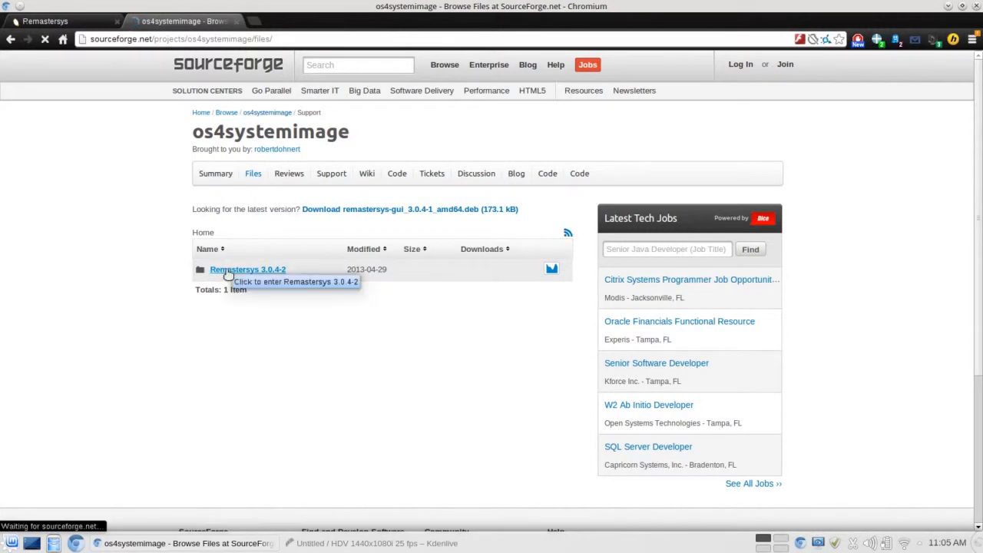
click(248, 270)
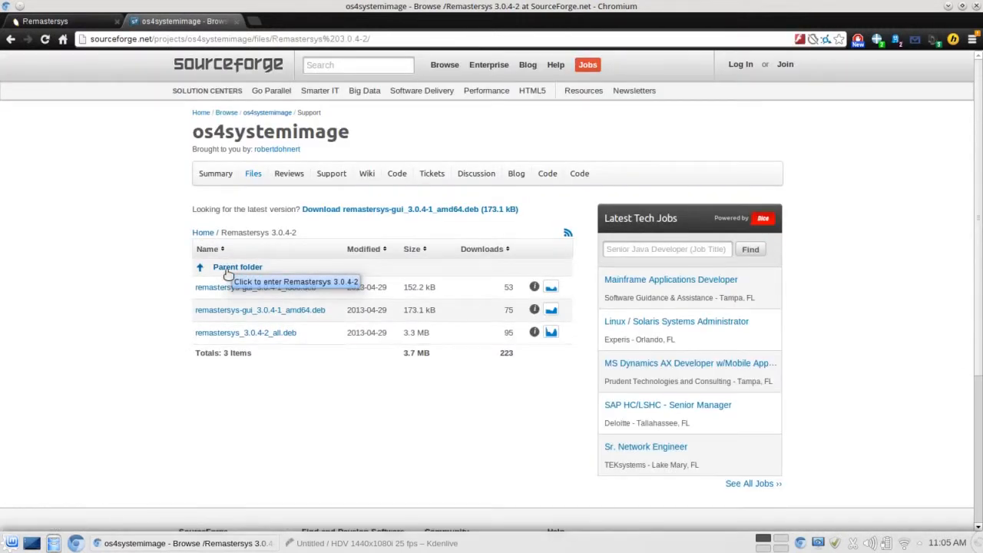
mouse_move(144, 305)
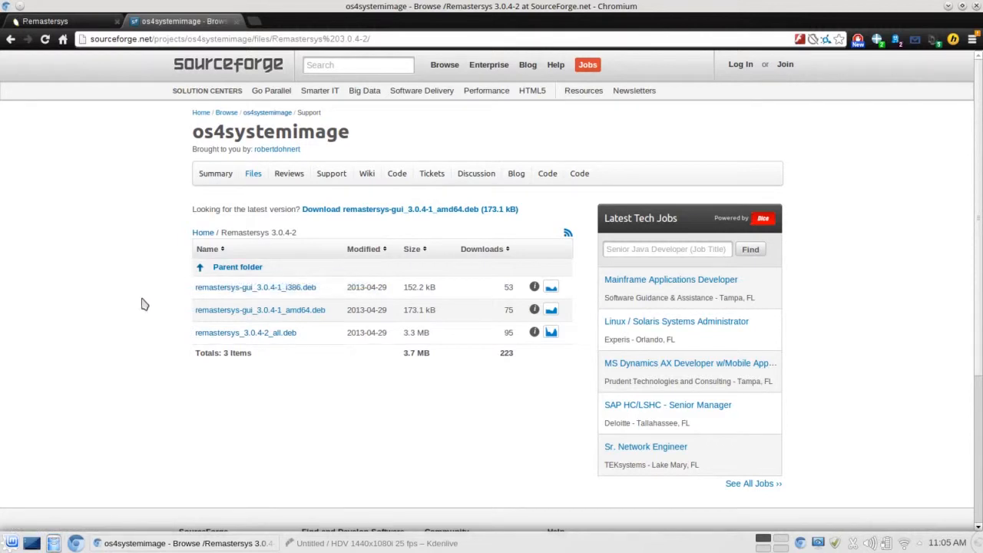
mouse_move(178, 350)
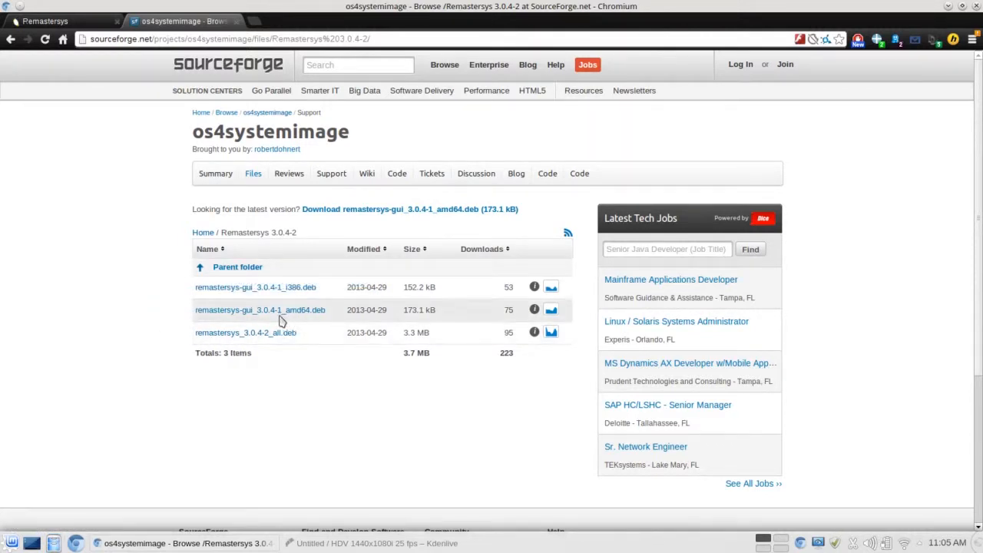
mouse_move(242, 351)
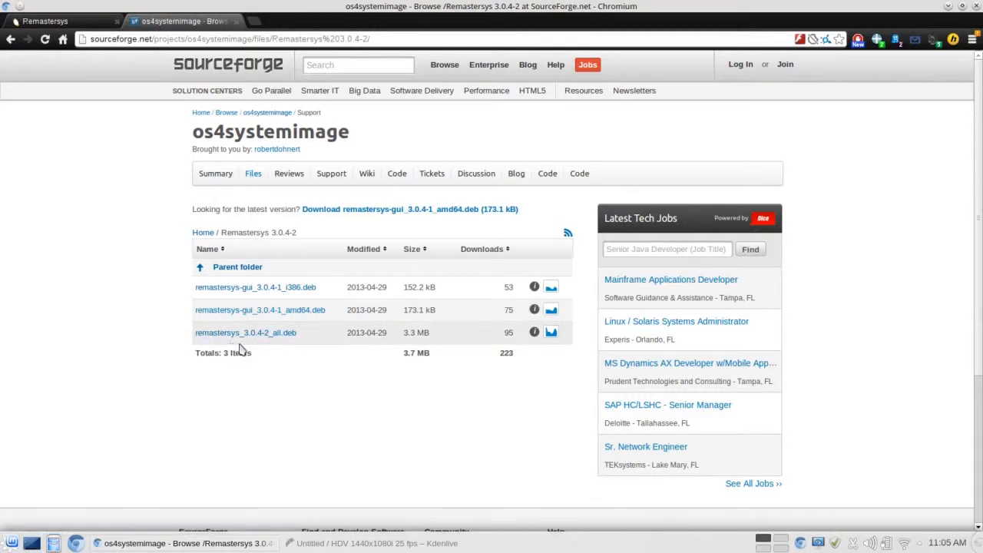
mouse_move(265, 347)
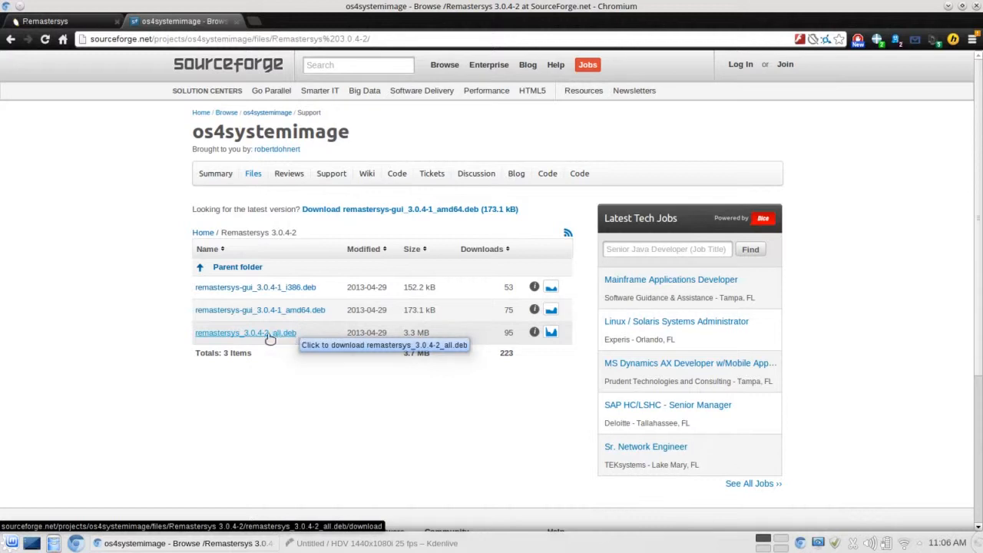
mouse_move(159, 333)
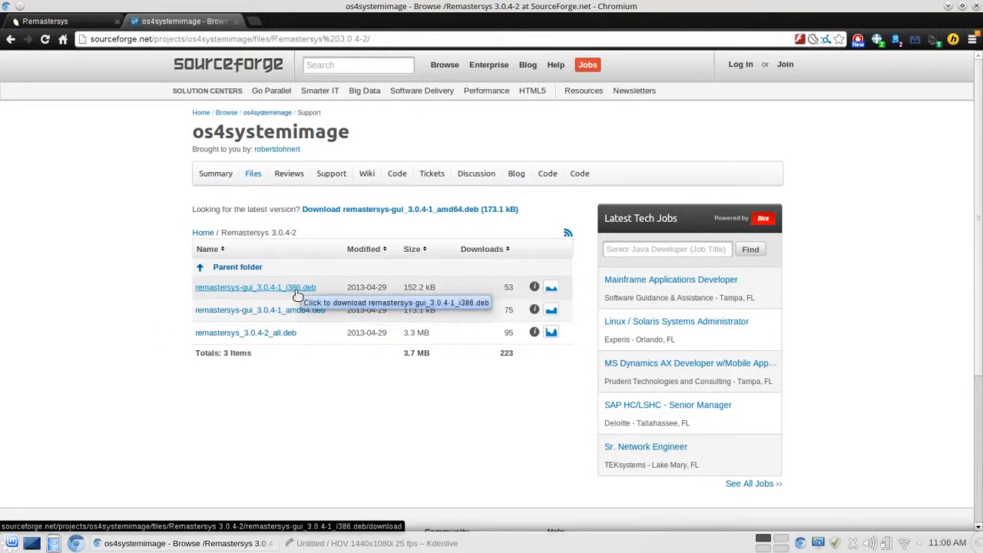
mouse_move(289, 314)
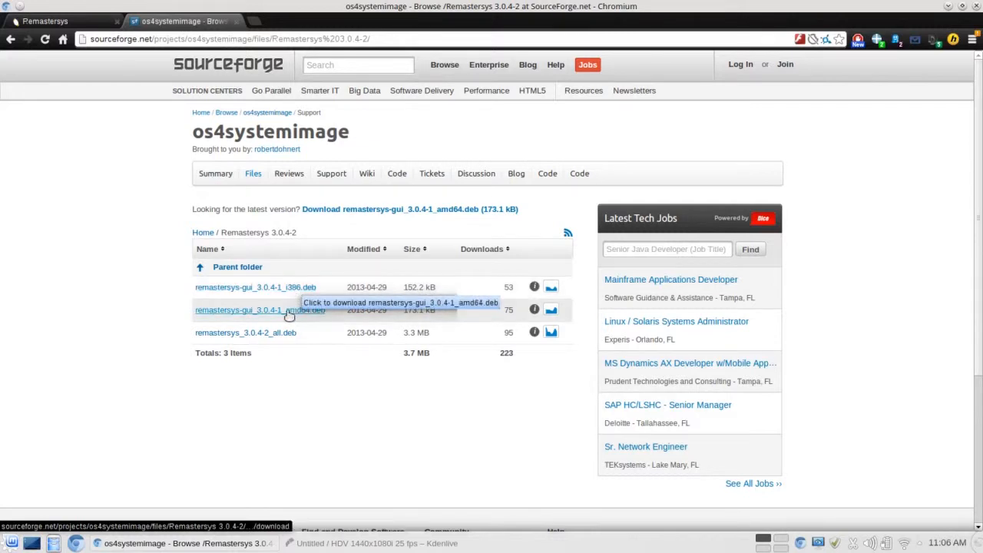
mouse_move(163, 317)
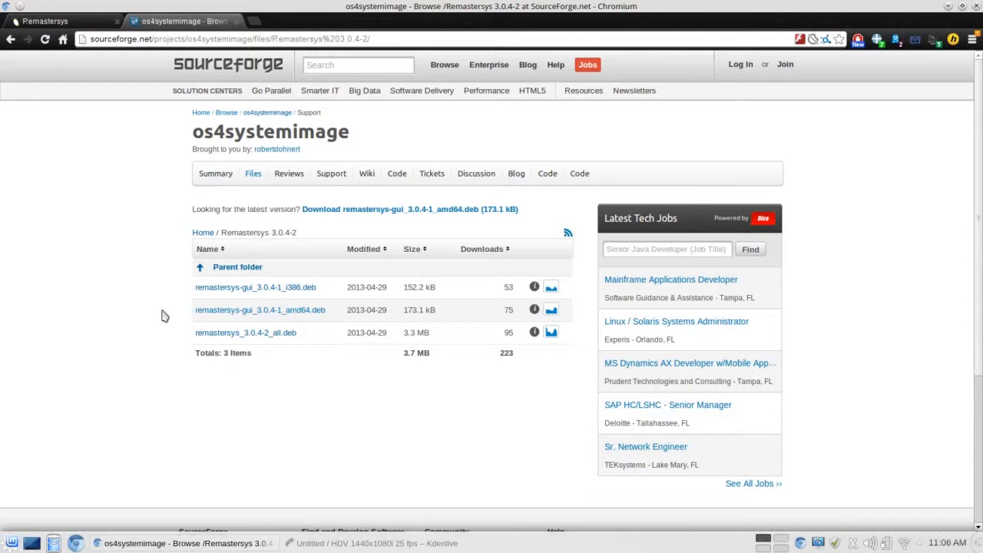
mouse_move(176, 321)
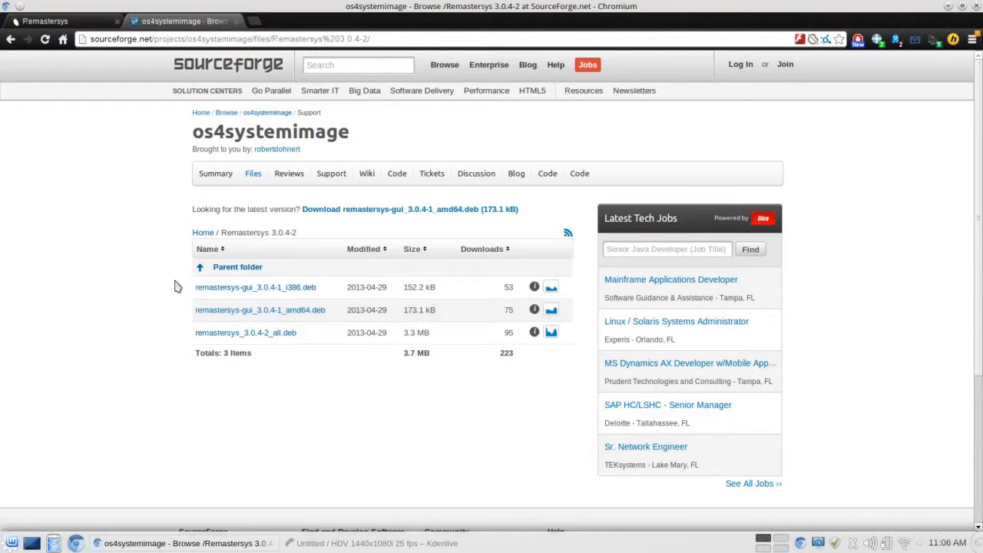
mouse_move(138, 323)
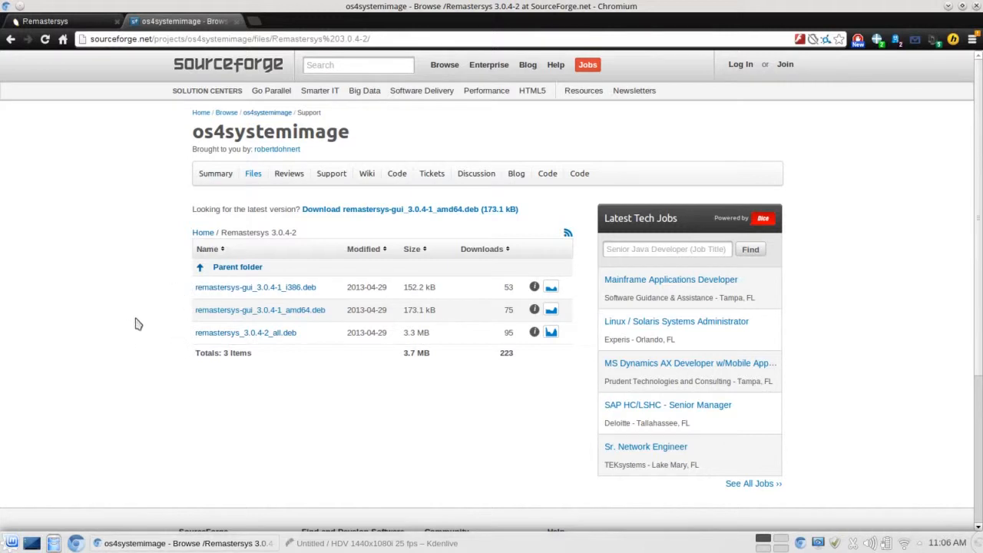
mouse_move(141, 343)
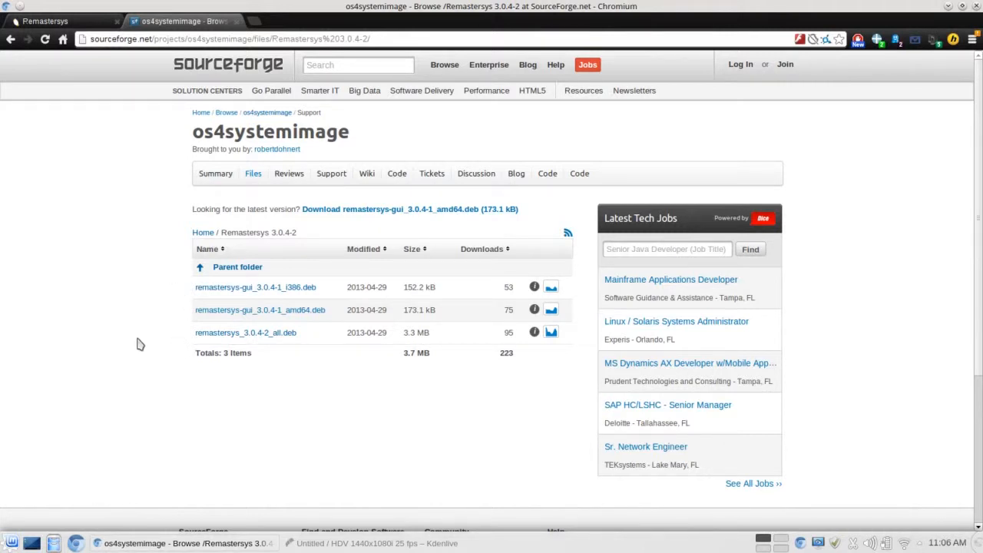
mouse_move(259, 371)
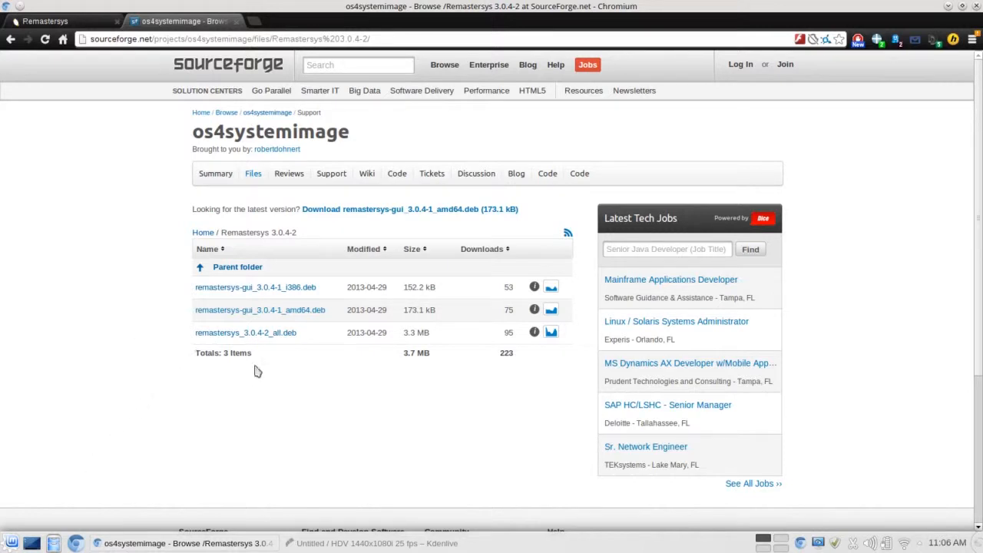
mouse_move(269, 360)
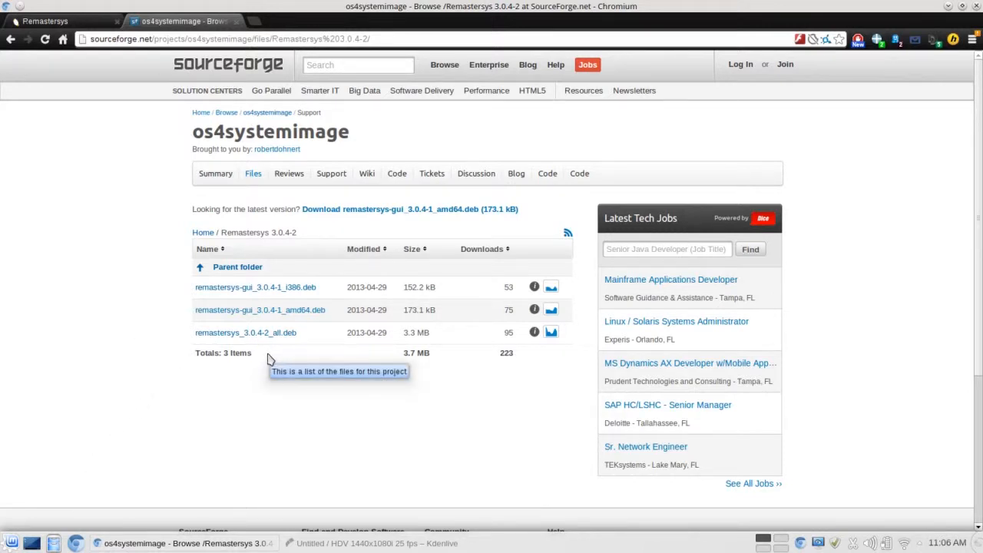
mouse_move(263, 390)
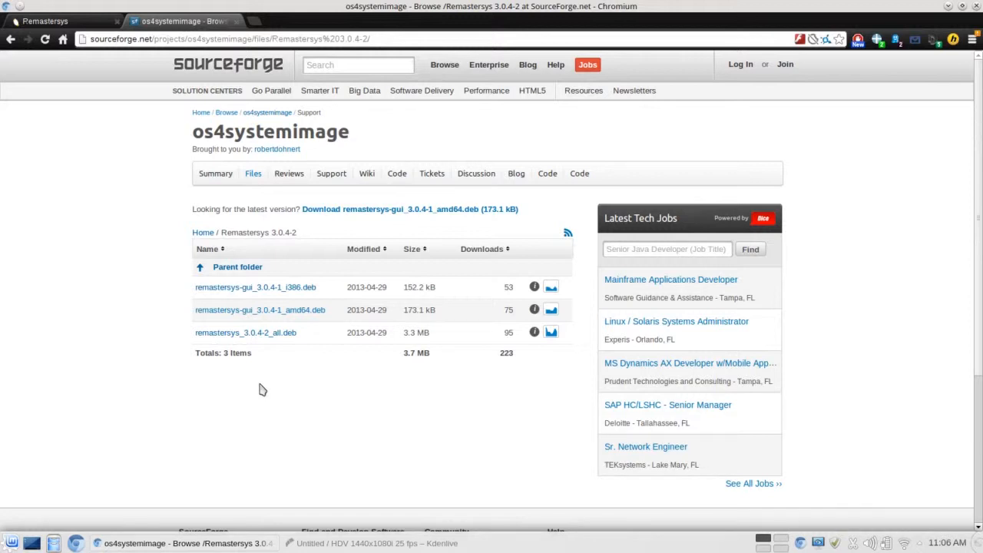
mouse_move(137, 390)
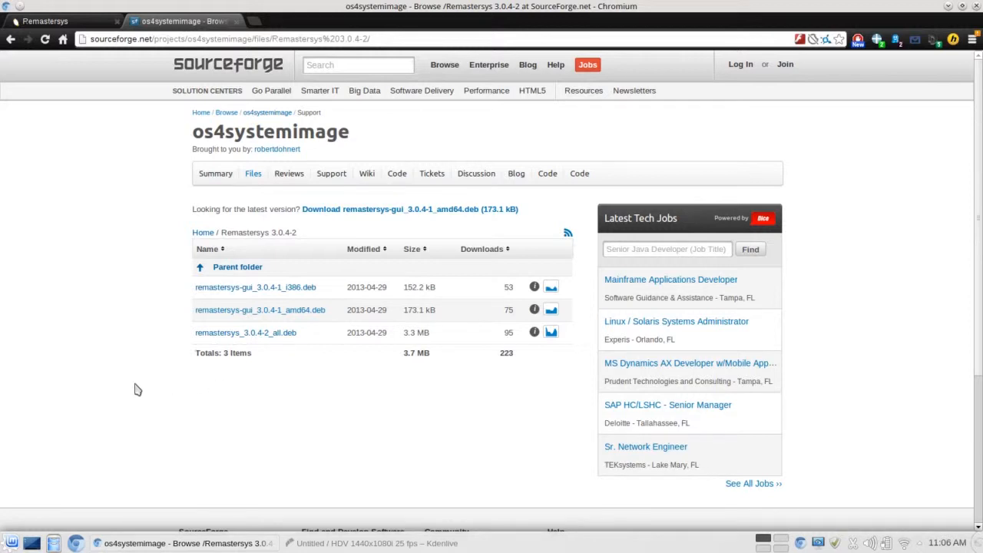
mouse_move(10, 544)
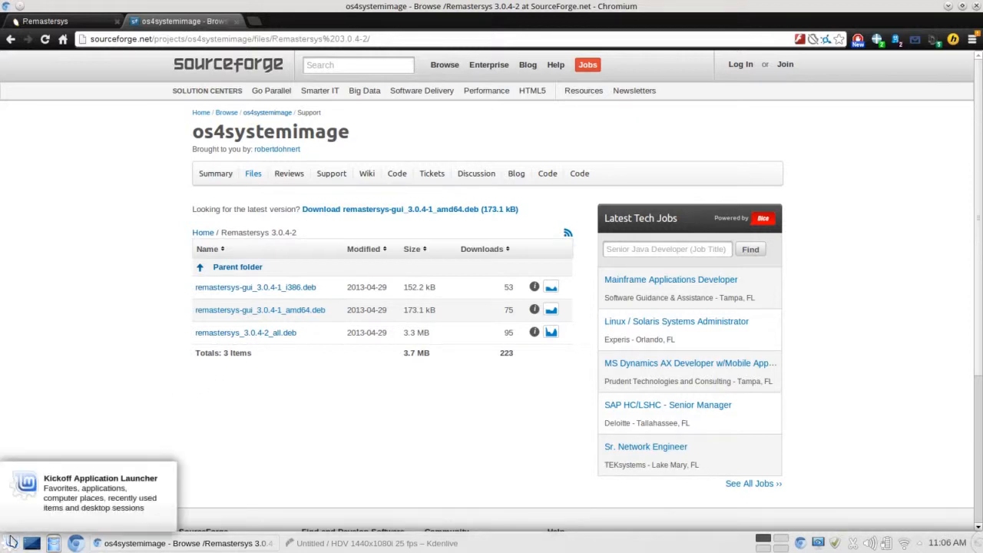
Launch Remastersys from the Kickoff menu and authorise it with the administrator password in KdeSudo.
click(11, 544)
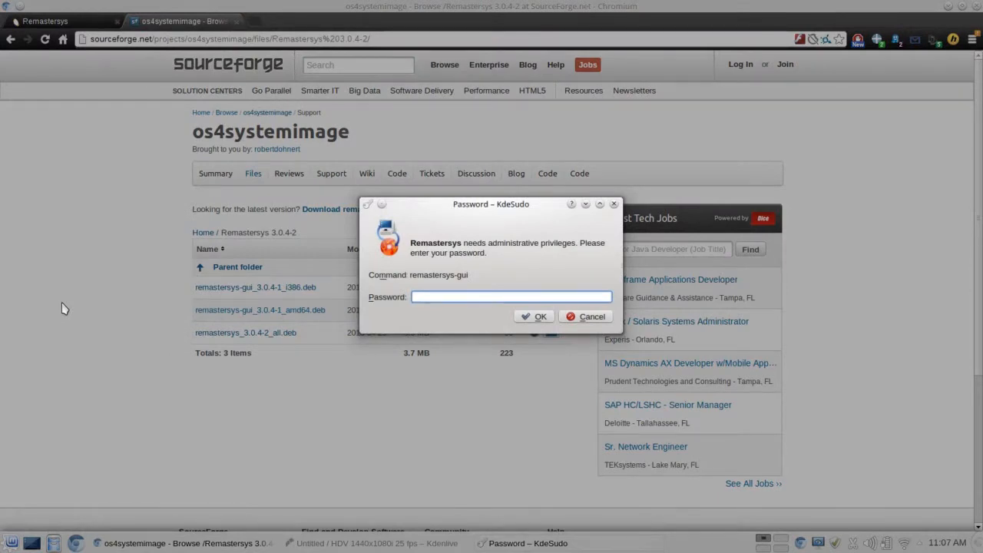
text(password)
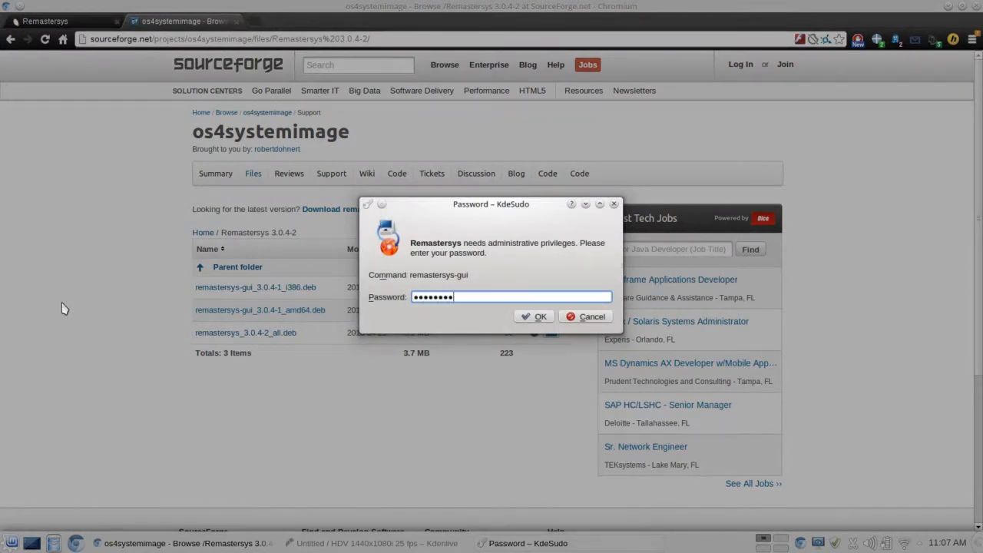
click(535, 316)
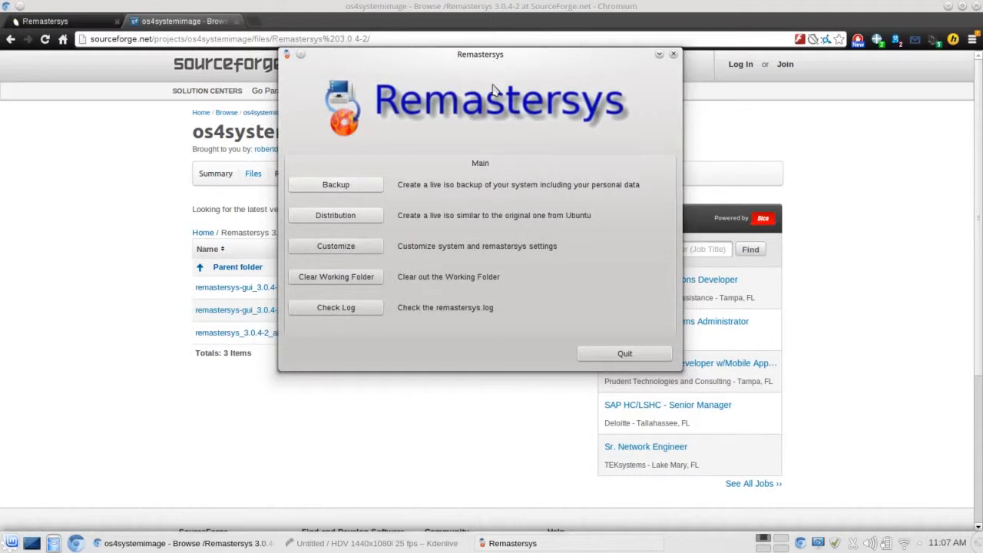
mouse_move(409, 203)
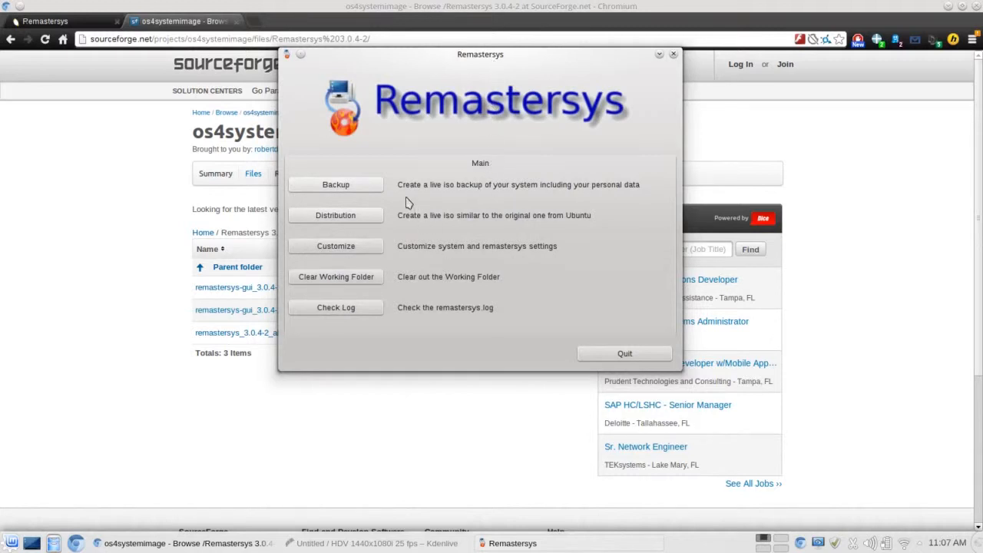
mouse_move(476, 206)
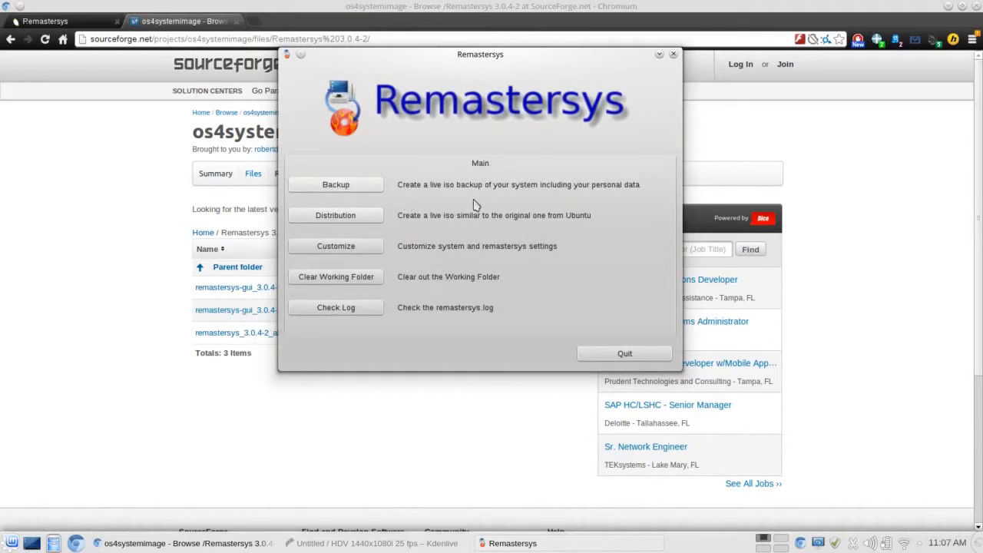
mouse_move(543, 117)
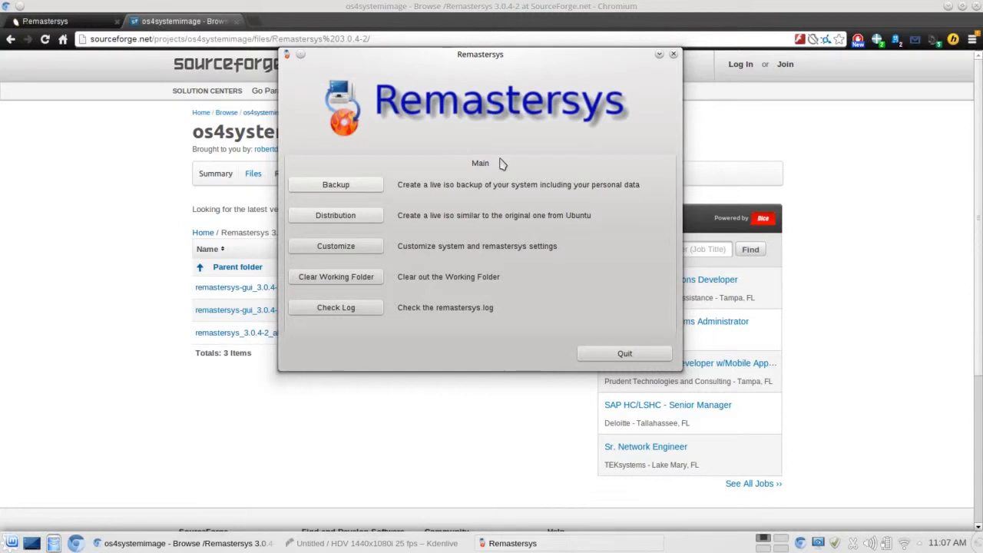
mouse_move(438, 158)
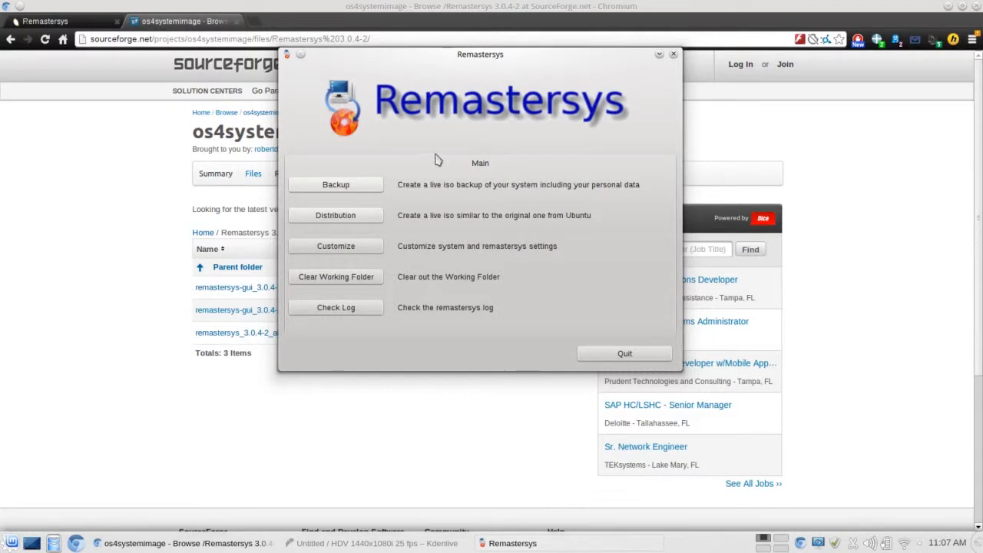
mouse_move(335, 184)
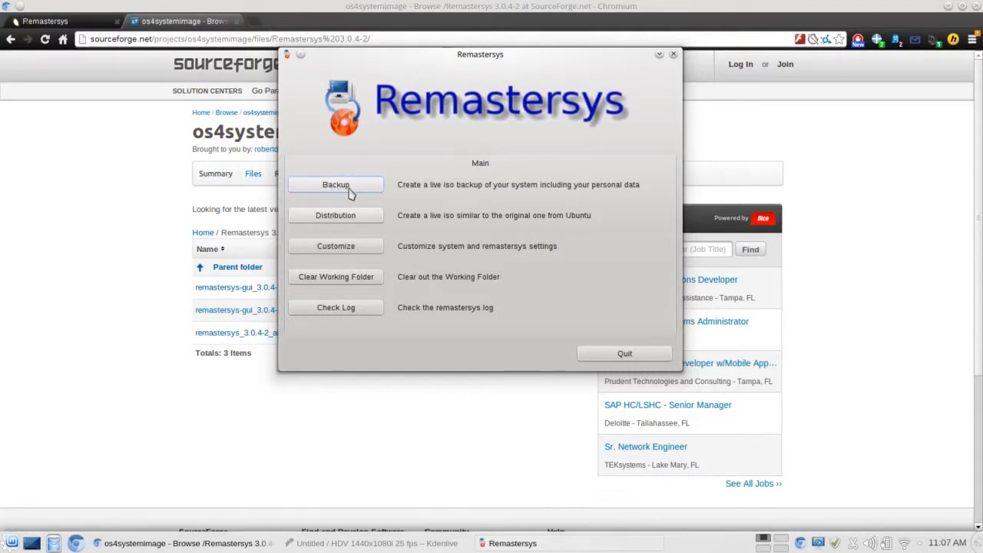
mouse_move(448, 221)
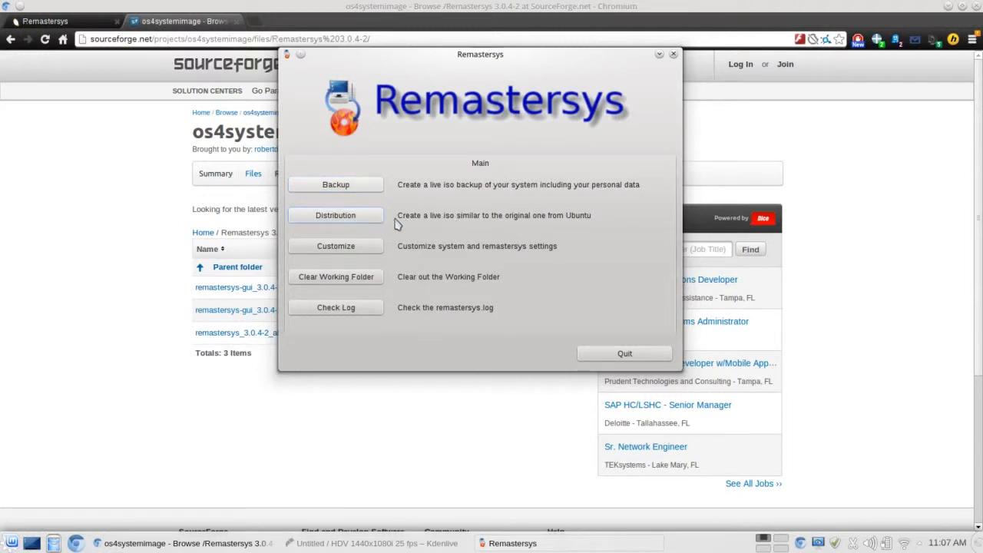
mouse_move(484, 234)
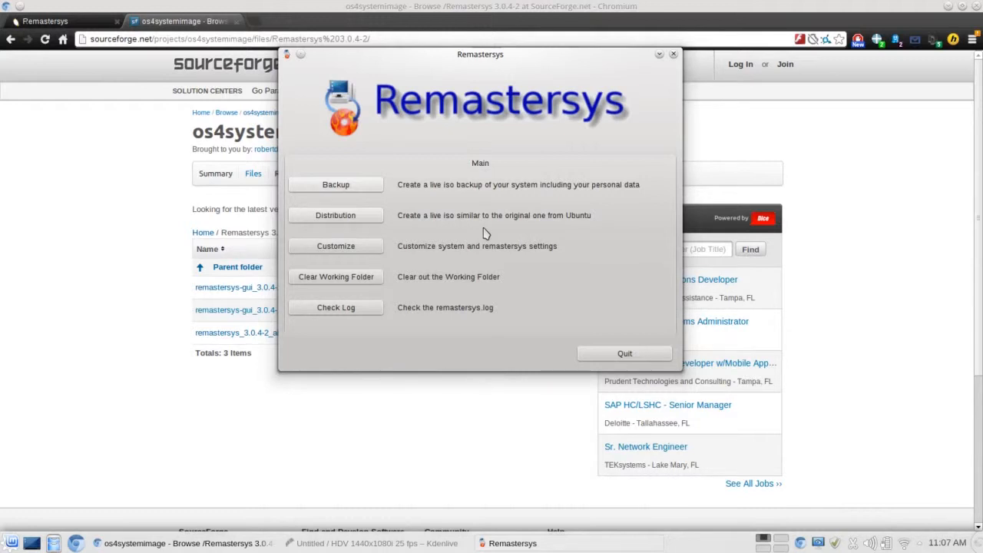
mouse_move(451, 221)
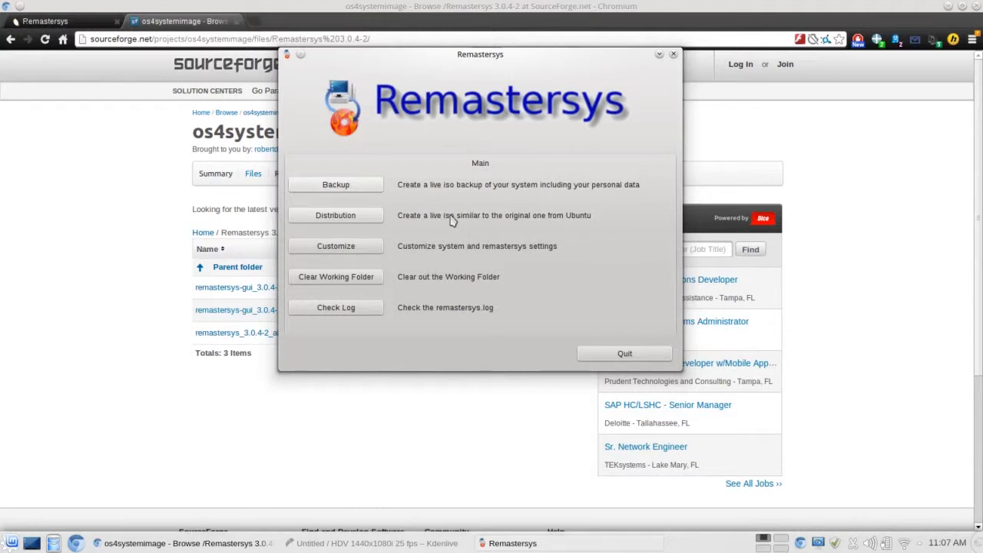
mouse_move(399, 225)
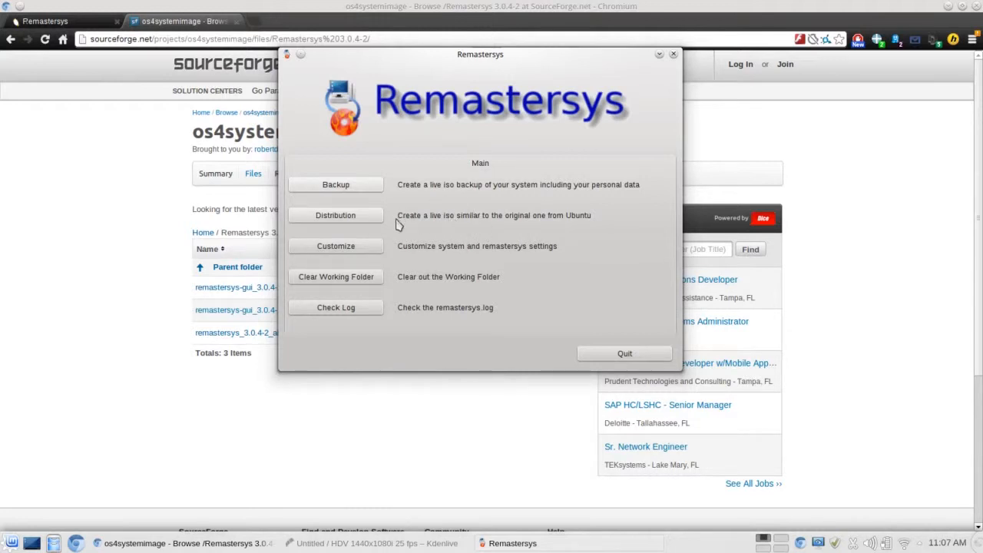
mouse_move(400, 225)
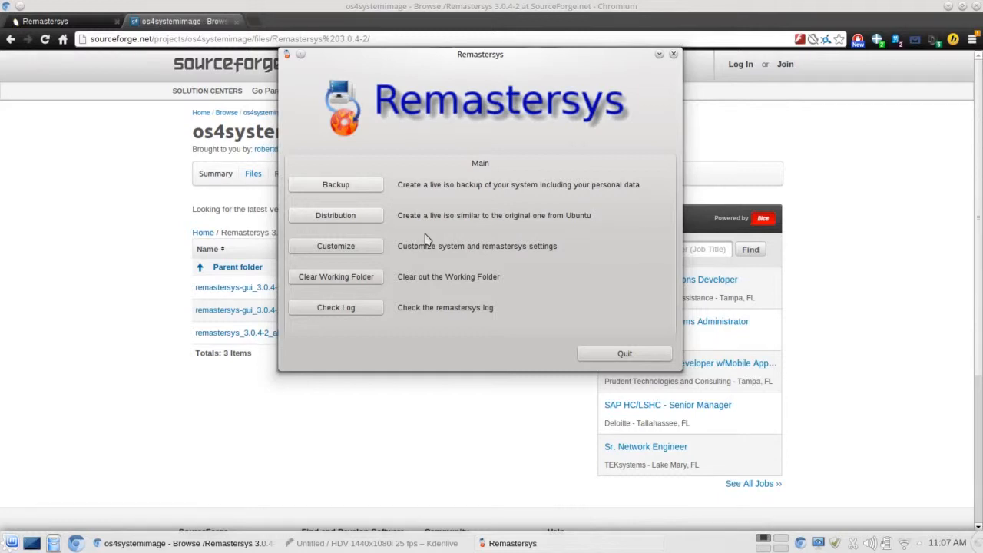
mouse_move(442, 215)
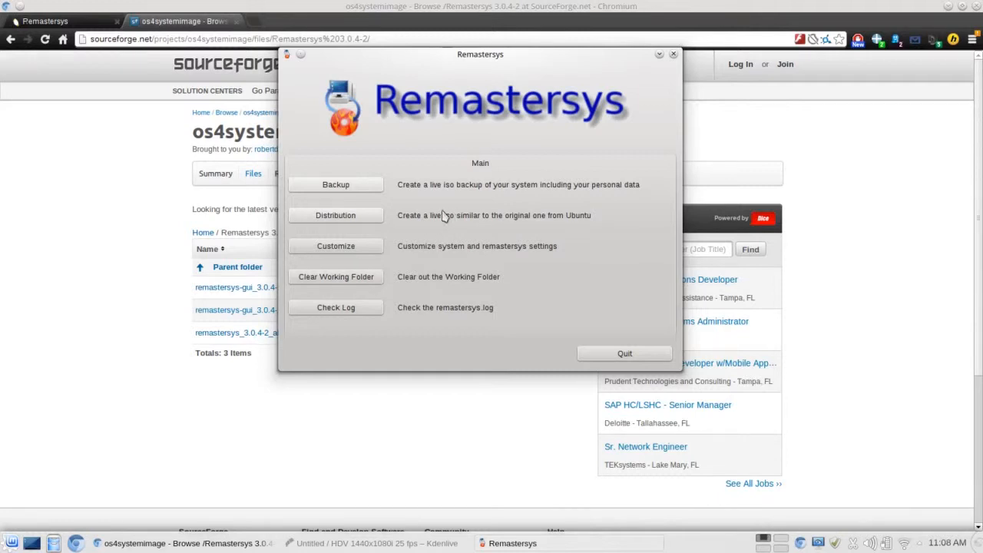
mouse_move(461, 234)
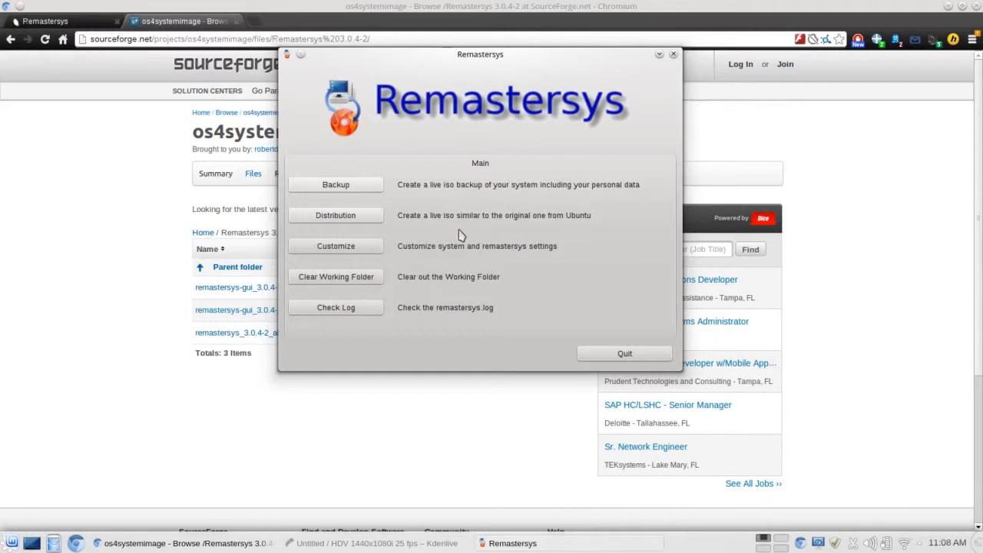
mouse_move(484, 215)
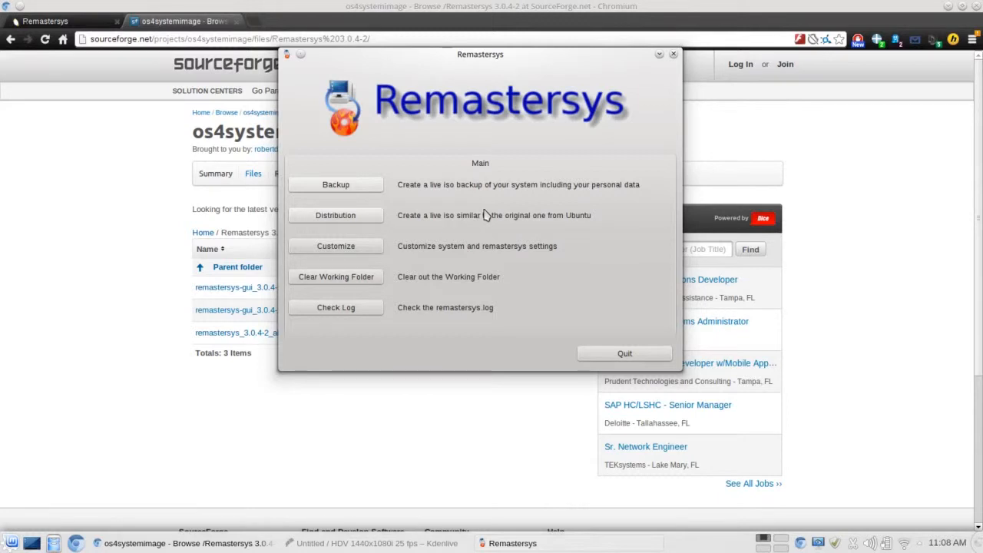
mouse_move(448, 206)
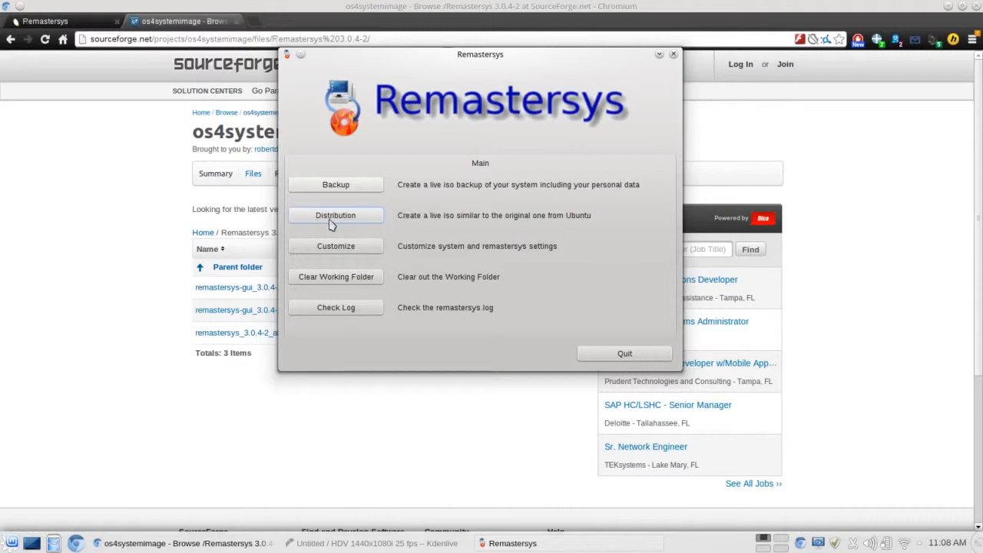
mouse_move(347, 227)
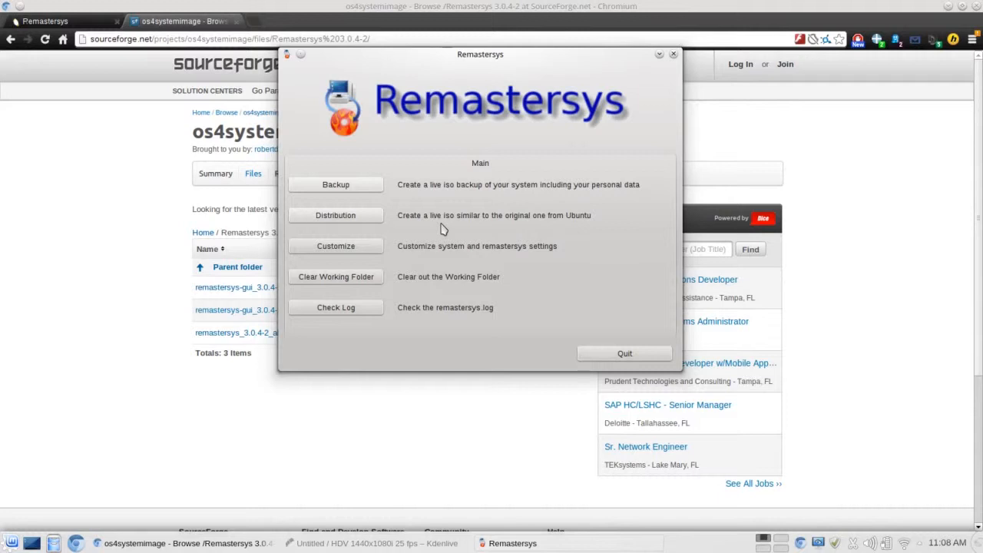
mouse_move(514, 252)
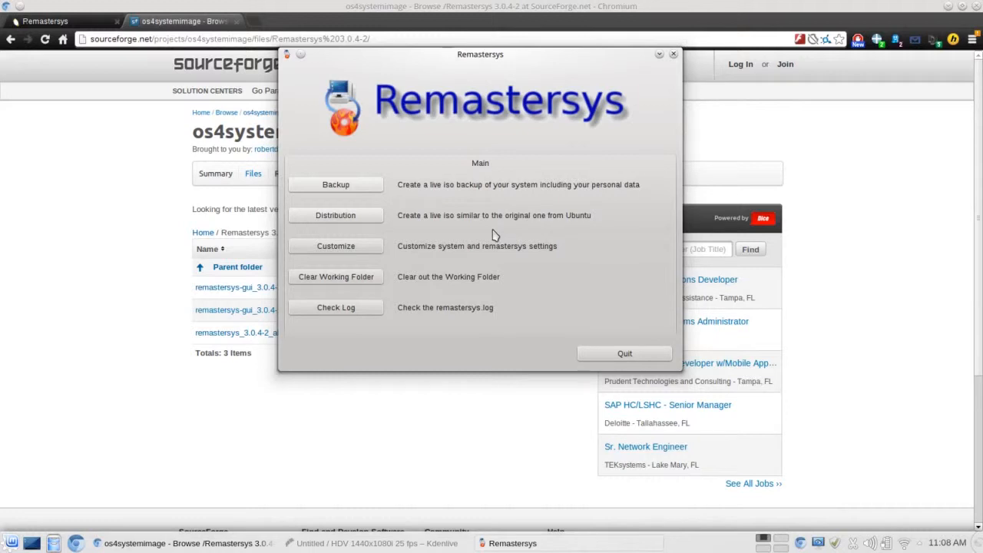
mouse_move(485, 237)
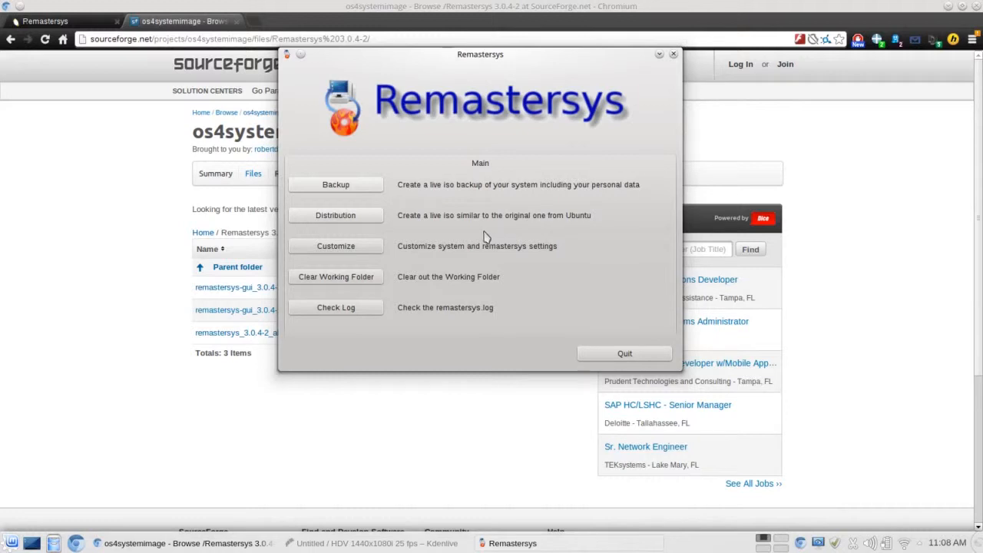
mouse_move(352, 202)
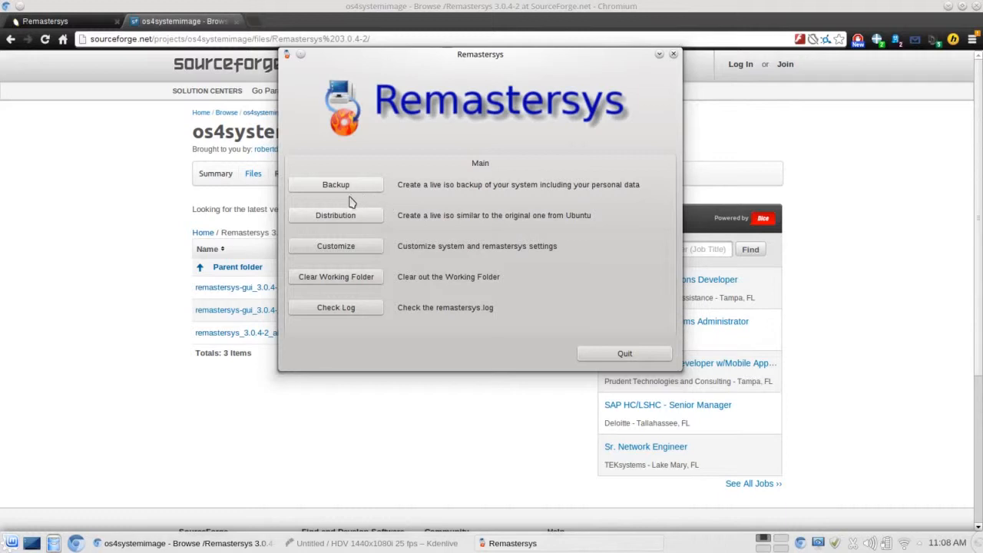
mouse_move(298, 203)
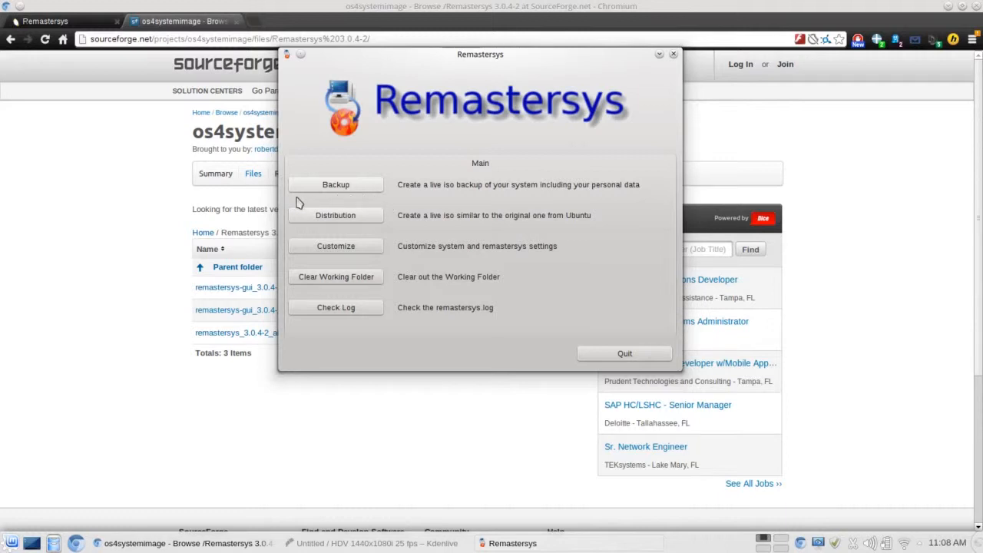
mouse_move(418, 205)
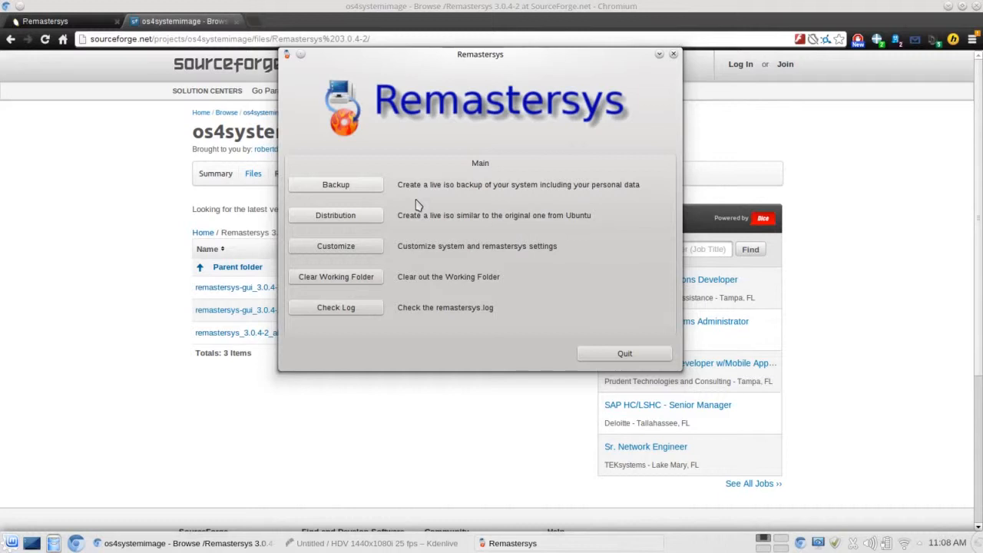
mouse_move(335, 184)
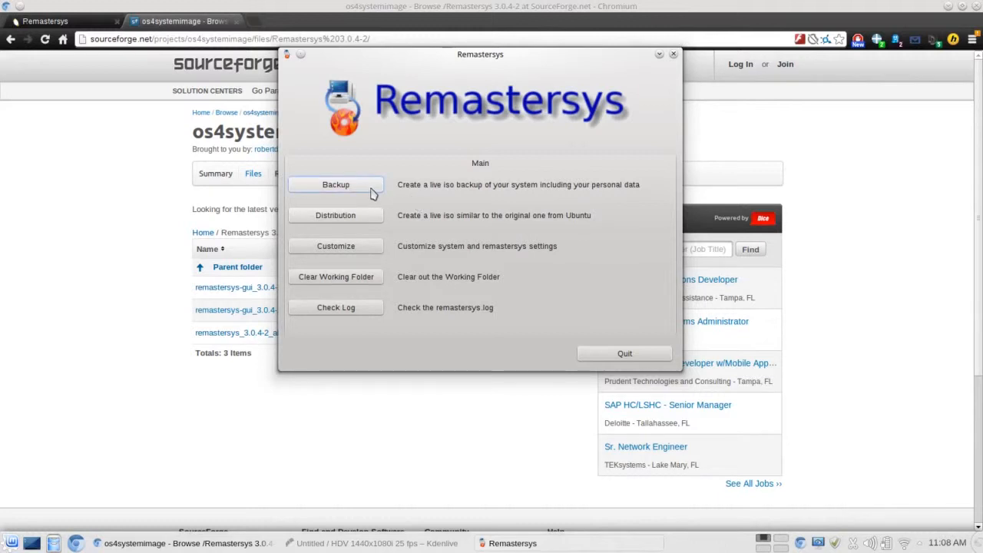
mouse_move(401, 196)
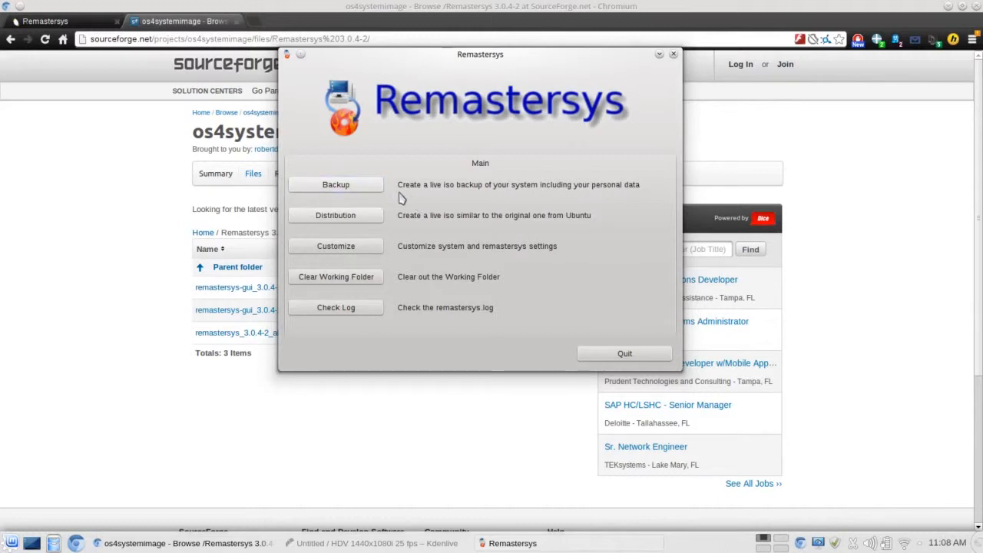
mouse_move(535, 220)
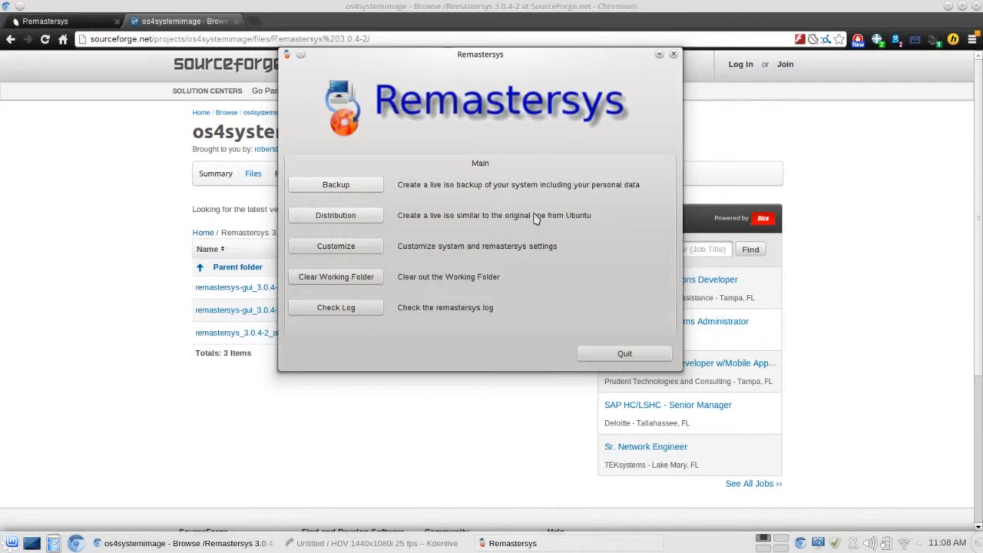
mouse_move(476, 198)
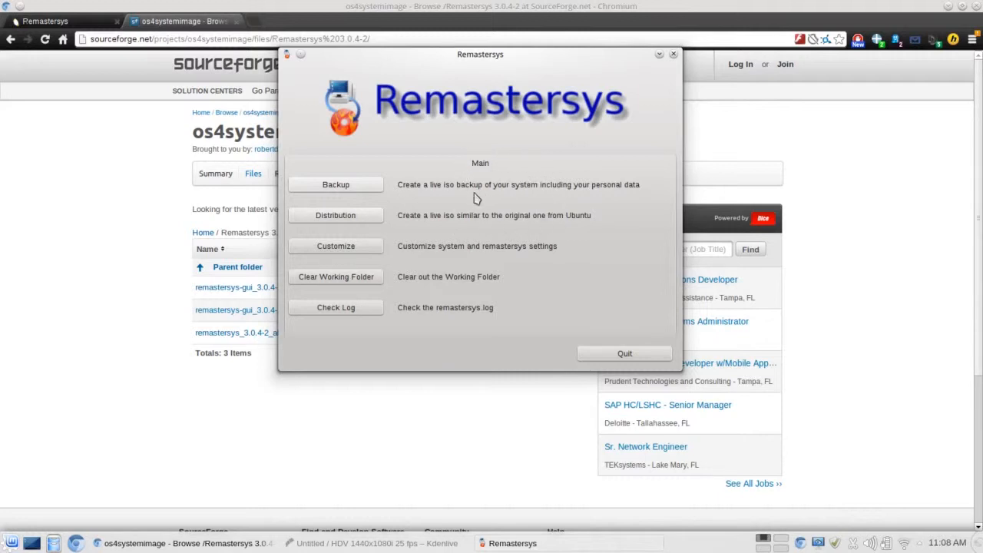
mouse_move(516, 181)
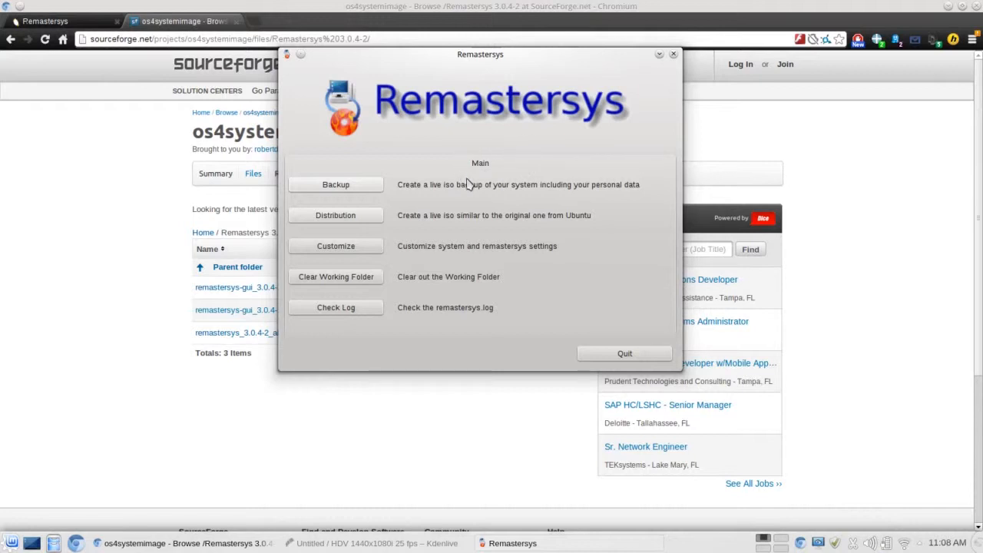
mouse_move(523, 175)
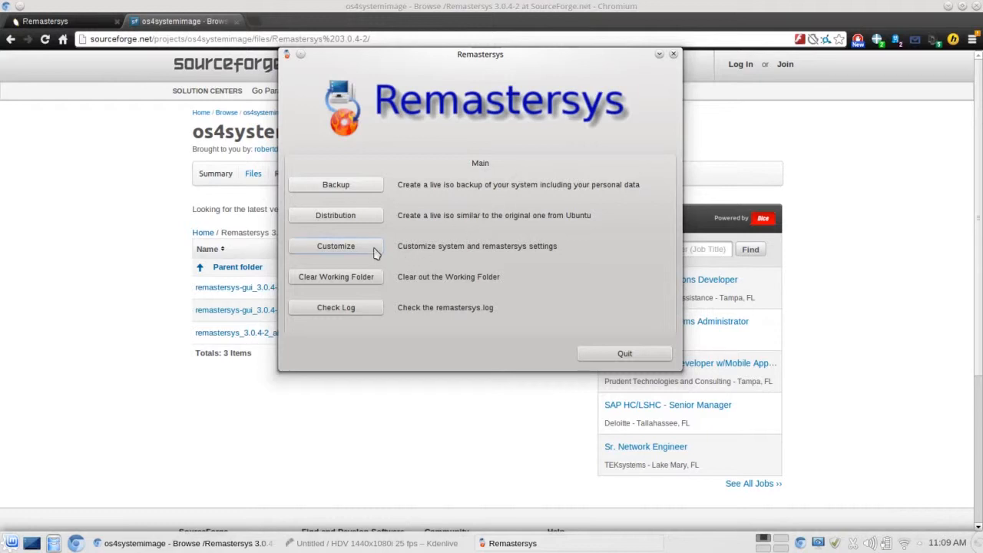
Show the Customize page with splash image, GRUB image, Plymouth theme, user settings and configuration choices.
click(335, 246)
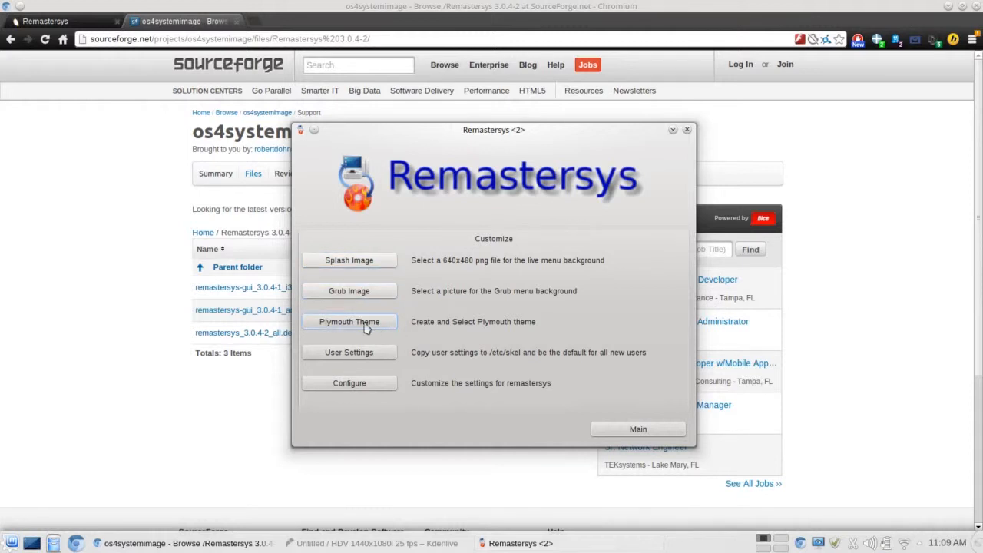
mouse_move(423, 321)
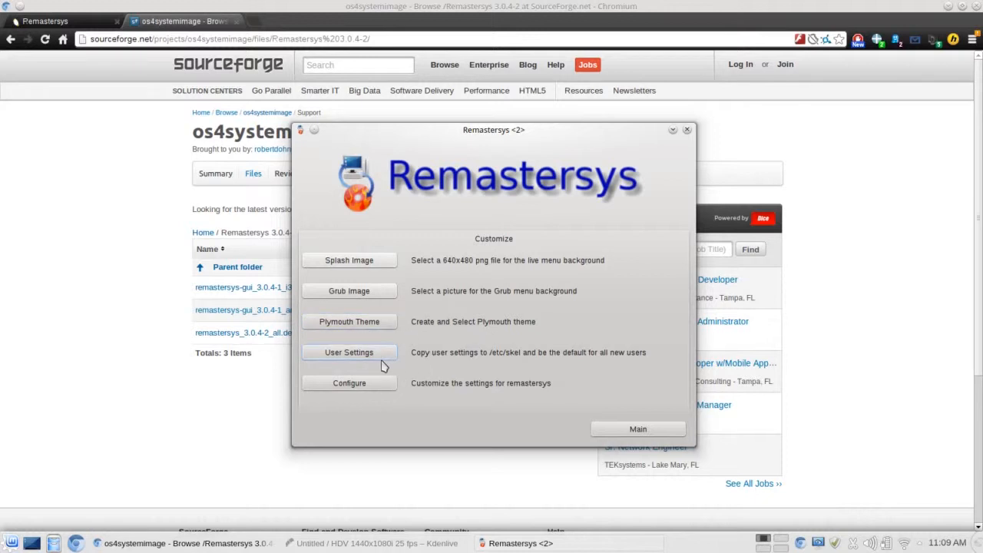
mouse_move(407, 369)
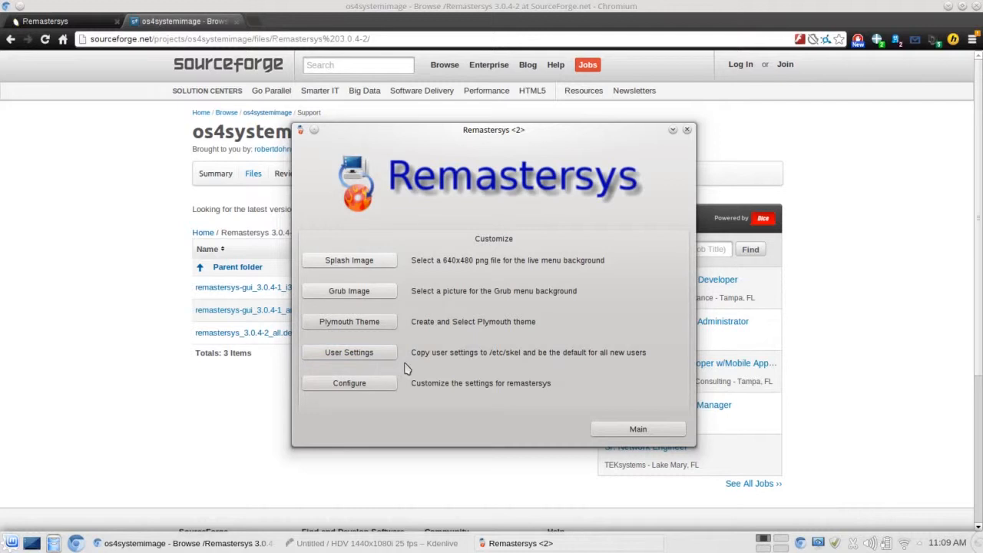
mouse_move(424, 371)
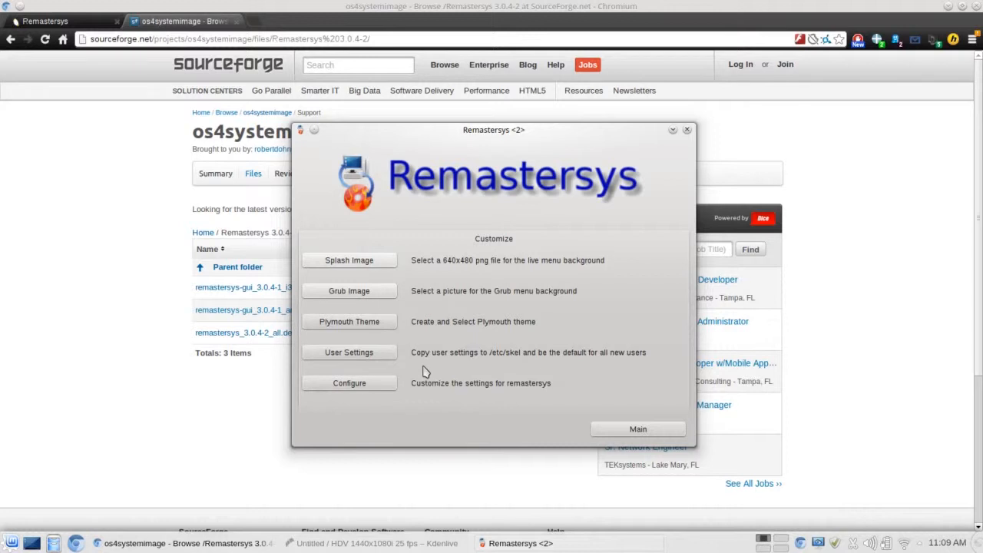
mouse_move(394, 349)
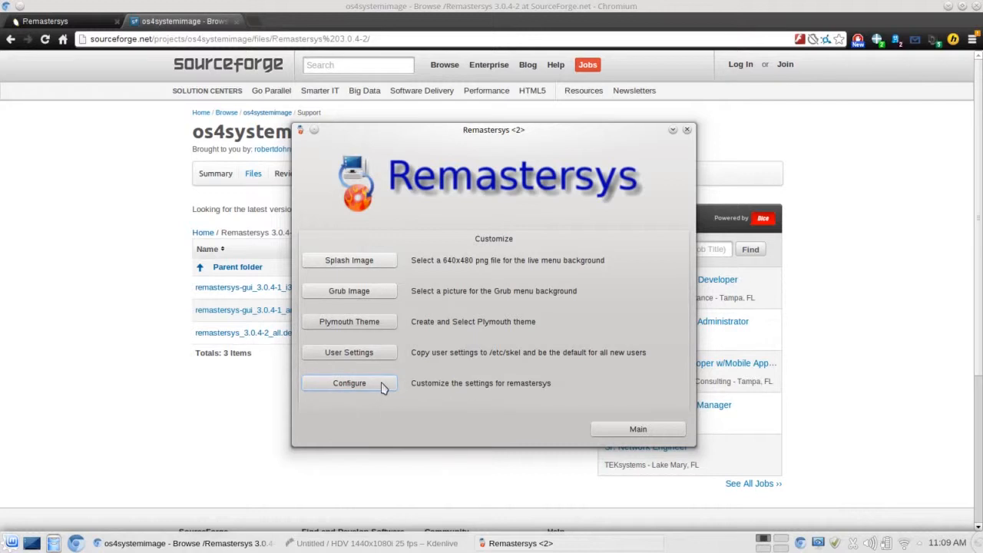
mouse_move(393, 397)
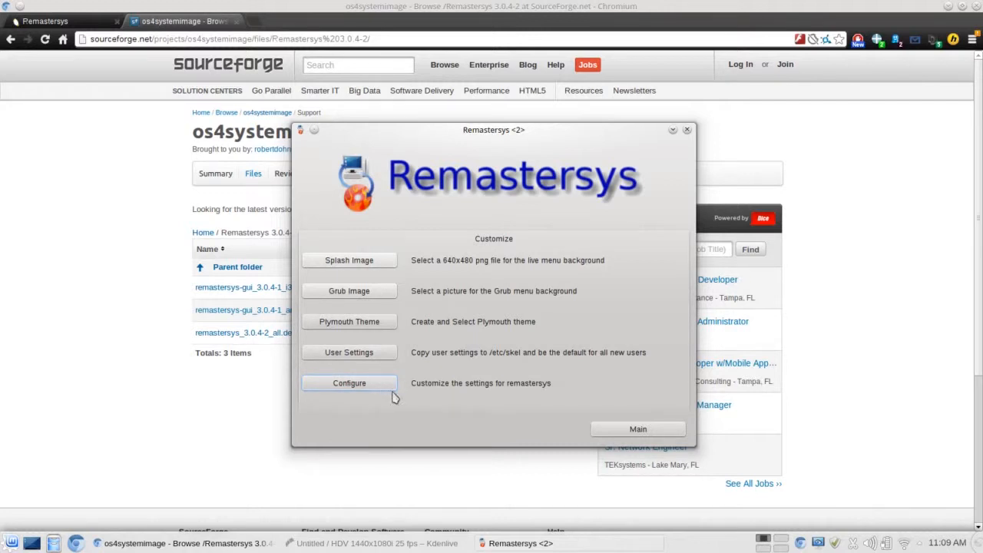
Go back to the Main menu listing backup, distribution, customize, clear working folder and check log.
click(638, 429)
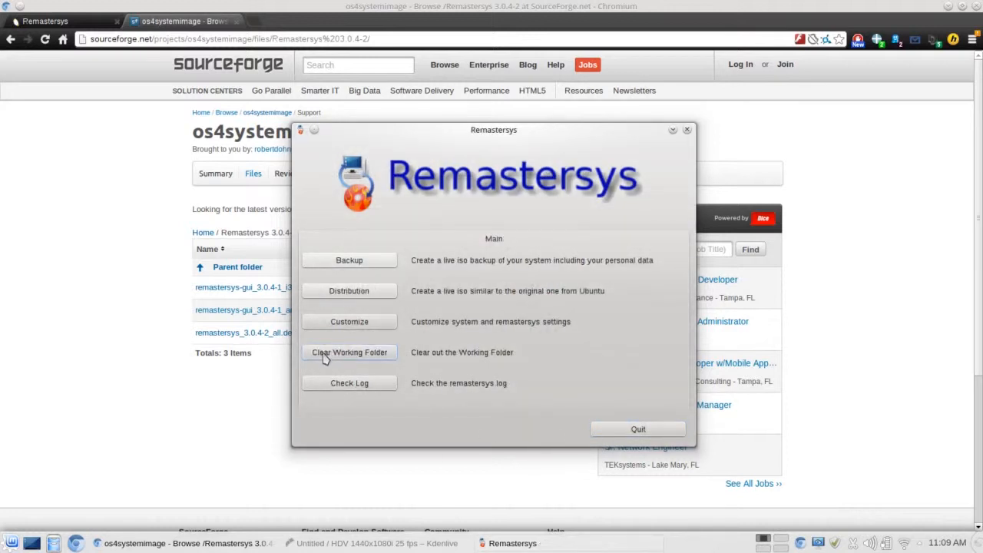
mouse_move(344, 344)
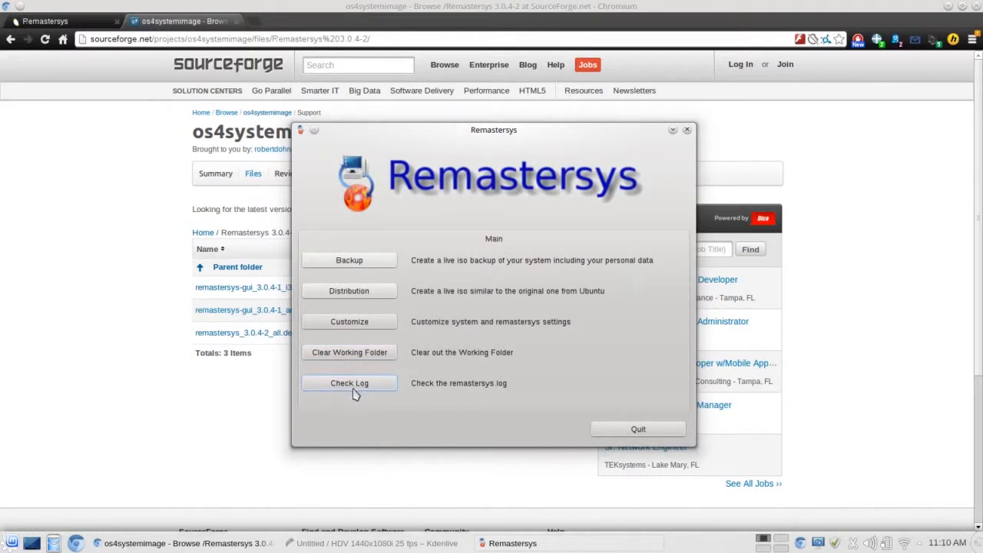
mouse_move(215, 423)
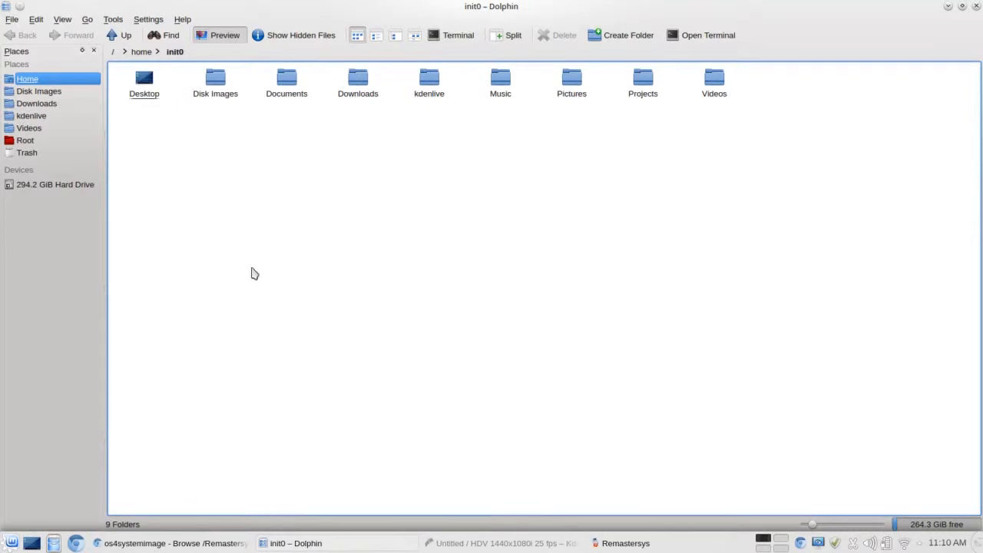
mouse_move(141, 54)
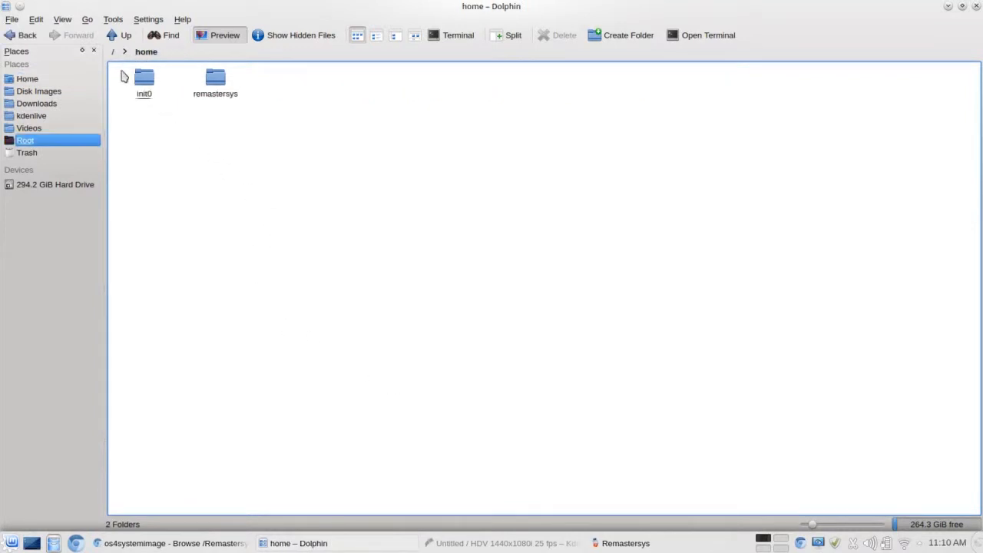
mouse_move(215, 83)
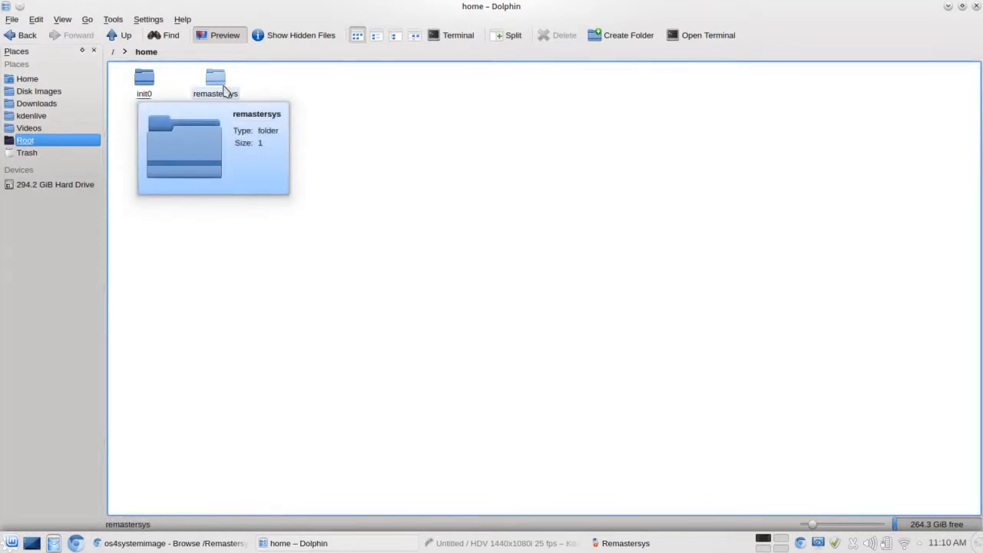
Browse into /home/remastersys/remastersys showing CustomMint.iso, its md5 and log, then return to Remastersys.
double_click(215, 80)
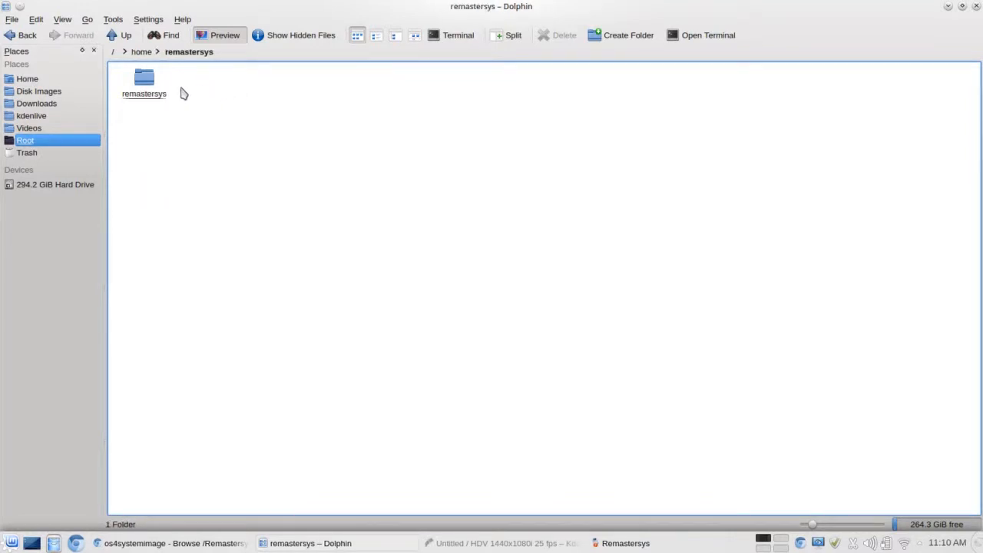
double_click(144, 80)
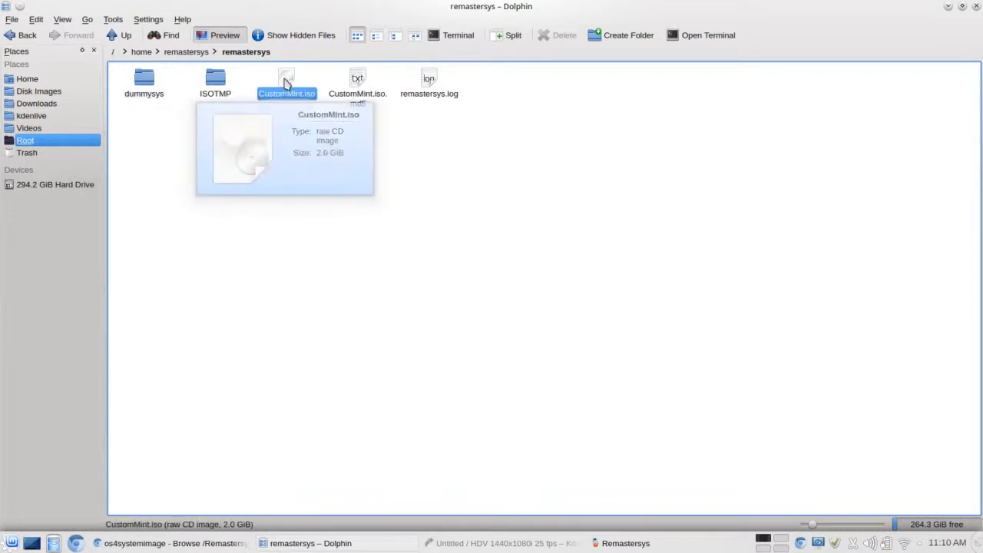
drag(285, 76, 304, 138)
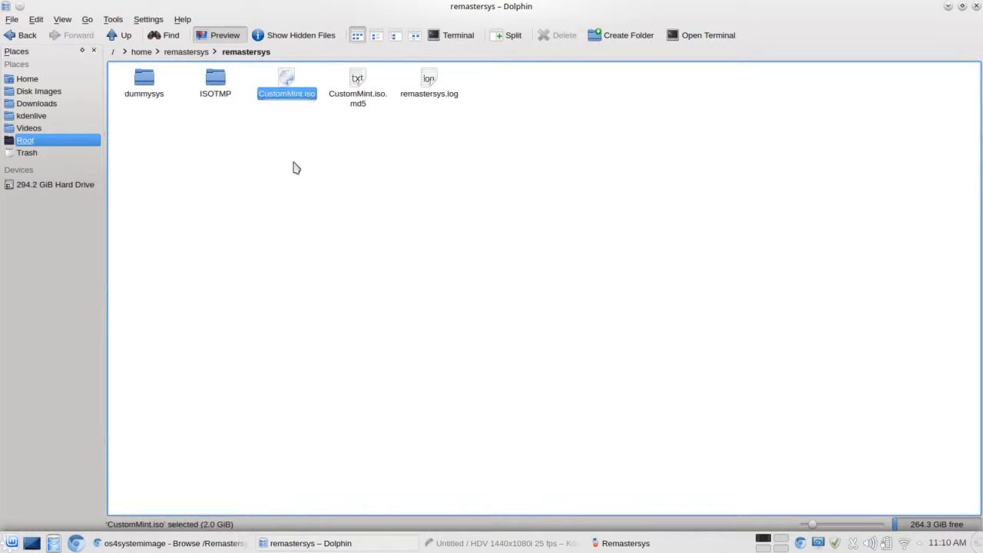
mouse_move(393, 159)
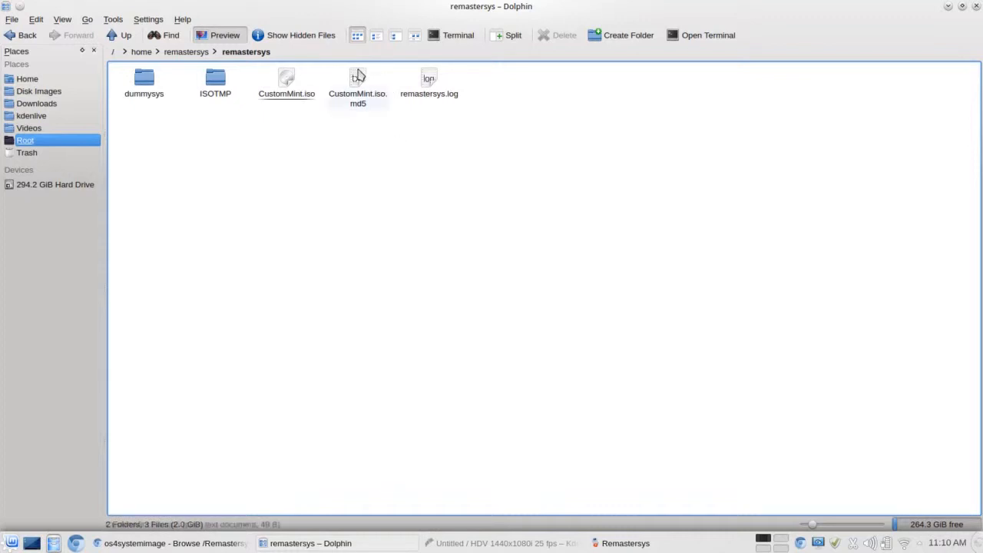
mouse_move(356, 83)
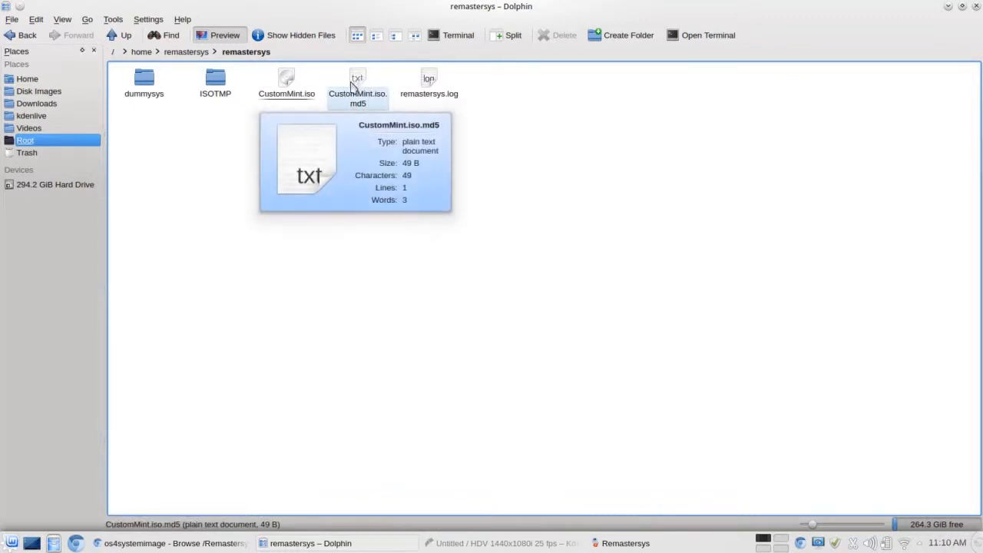
mouse_move(363, 98)
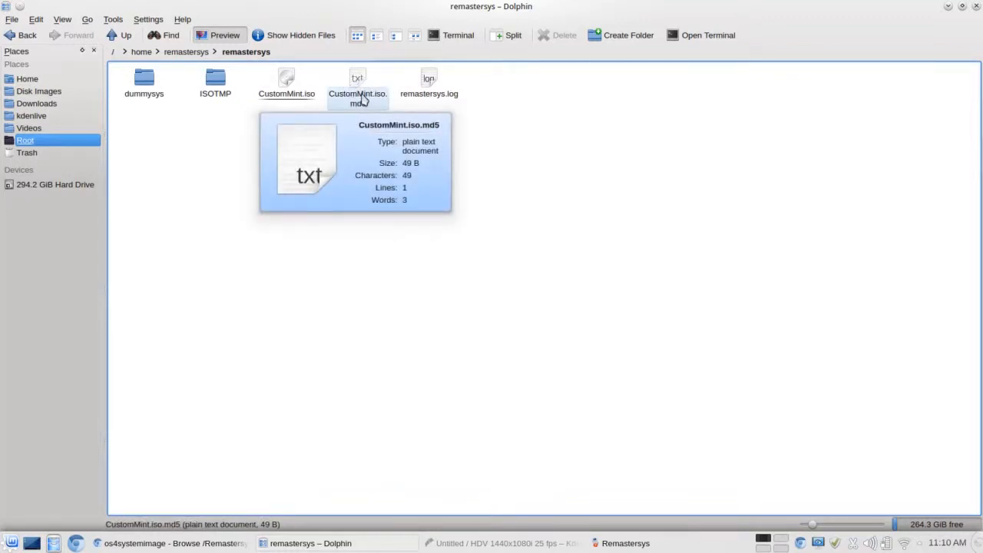
mouse_move(377, 98)
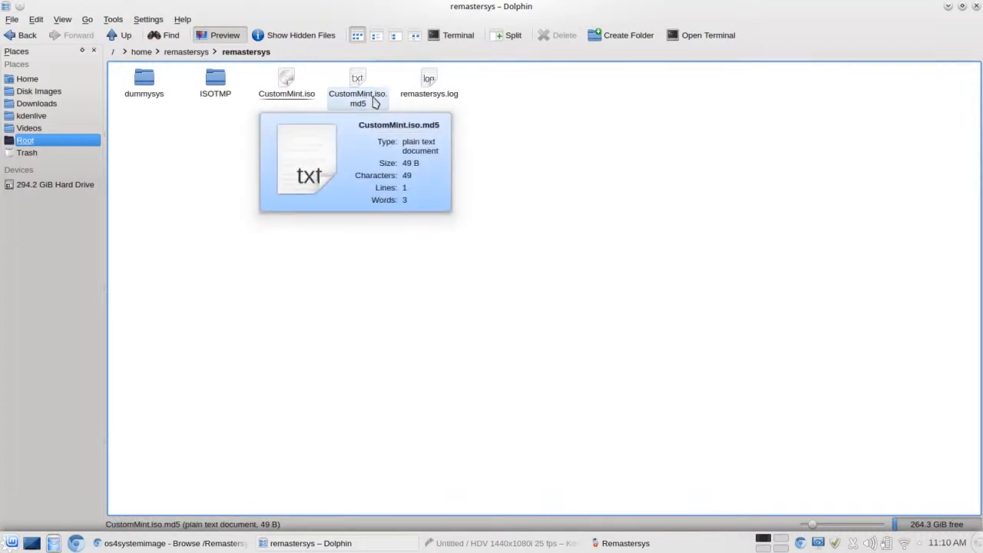
mouse_move(374, 240)
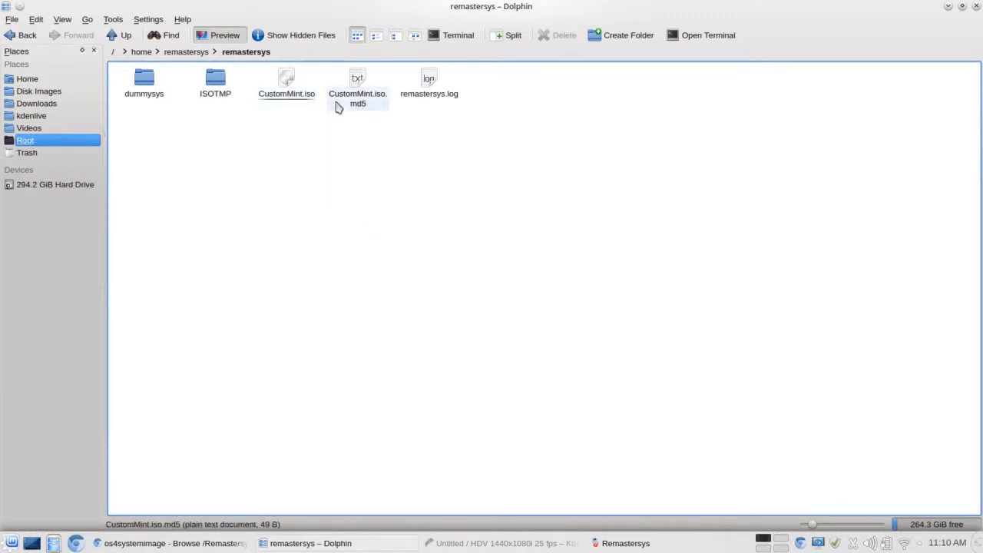
mouse_move(356, 84)
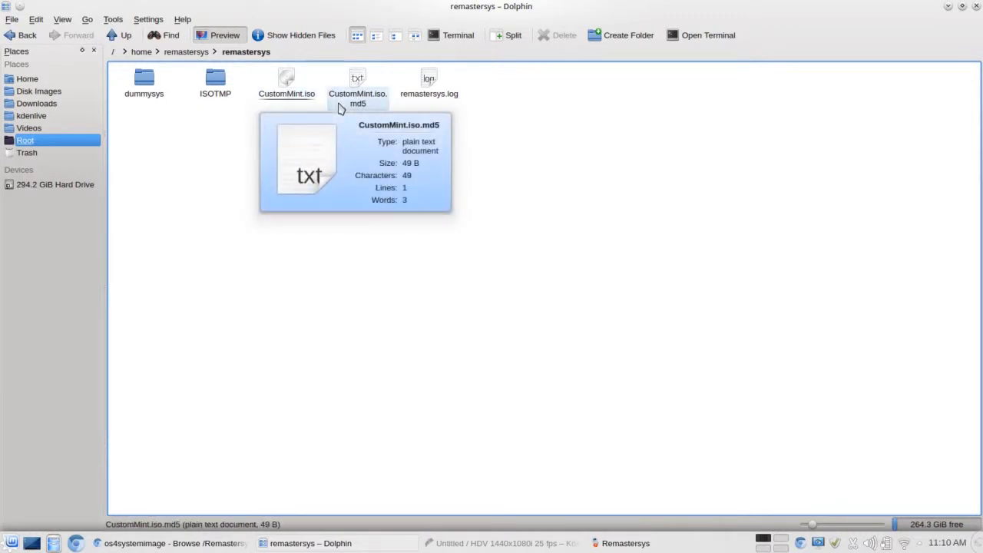
mouse_move(727, 120)
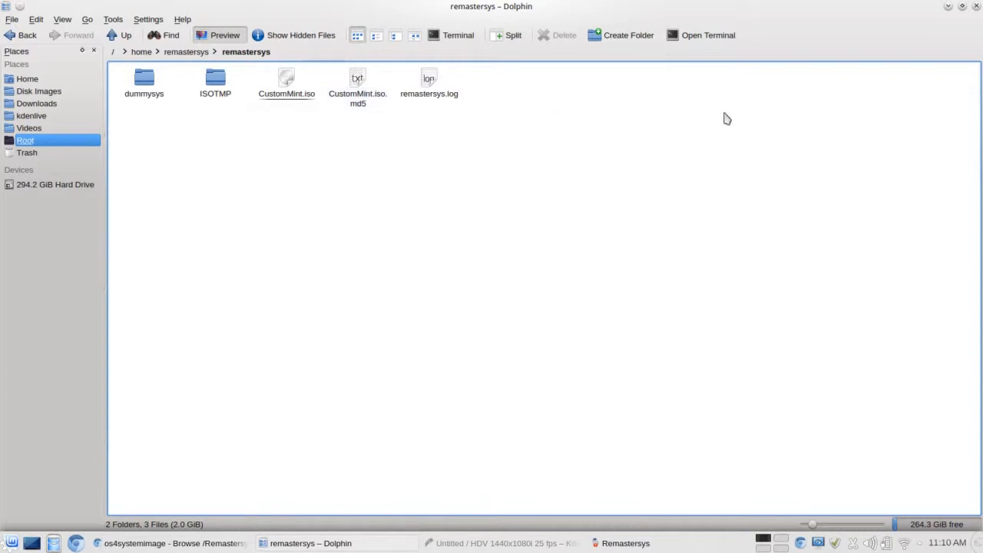
click(626, 544)
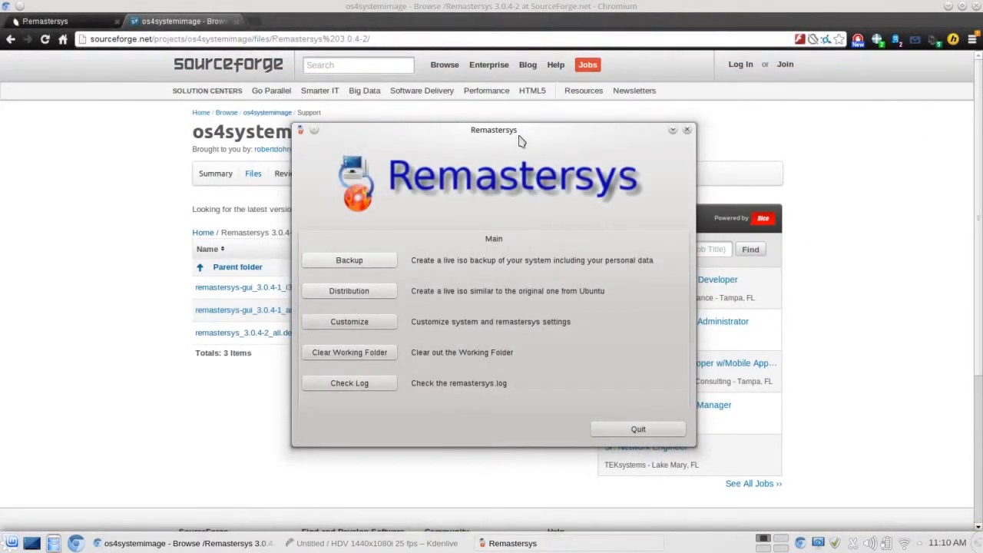
Move the Remastersys window aside and quit it, leaving the SourceForge file listing visible.
drag(495, 129, 554, 172)
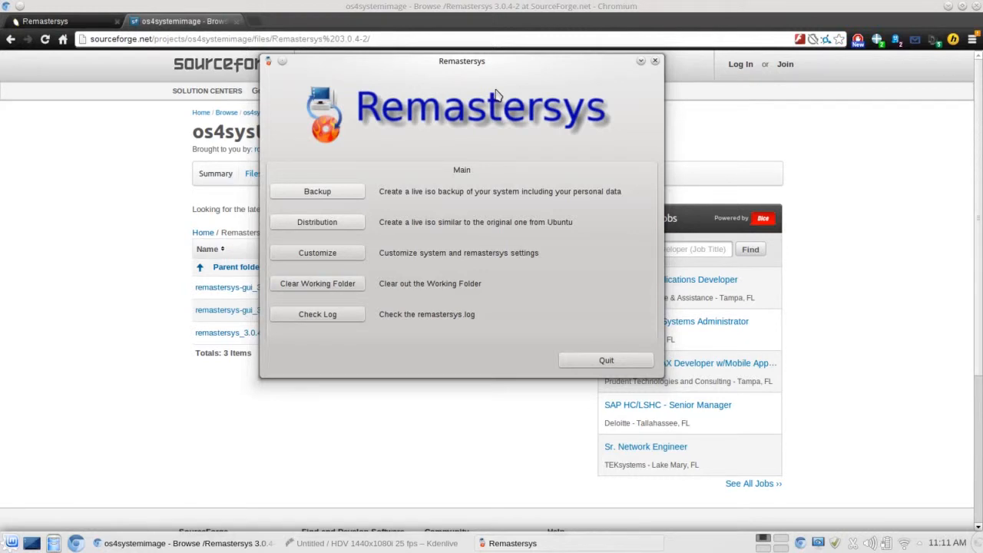
mouse_move(563, 324)
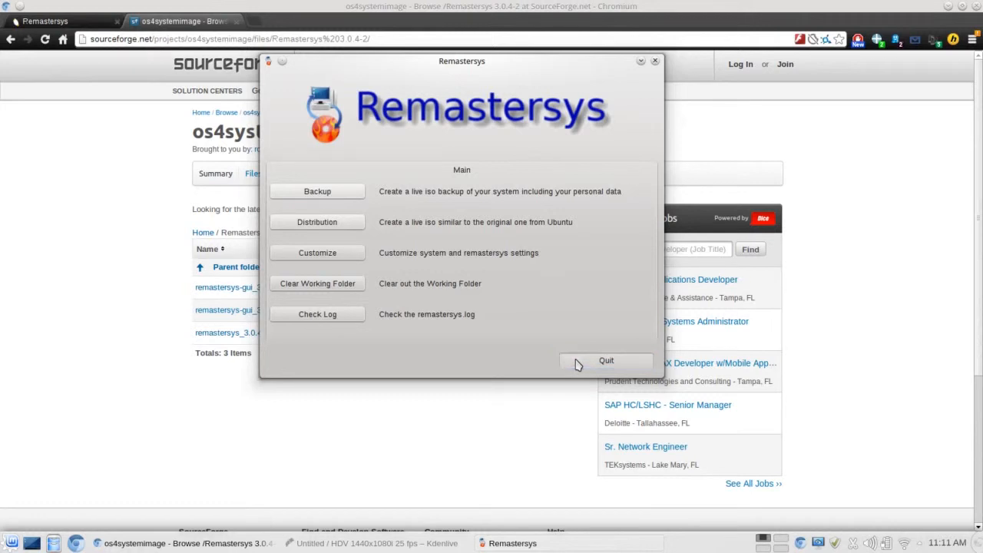
click(605, 359)
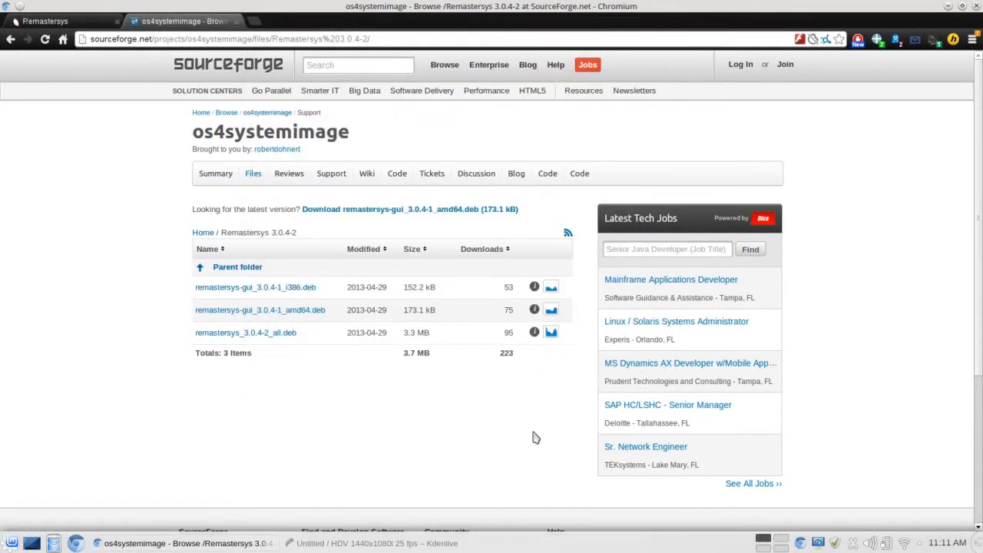